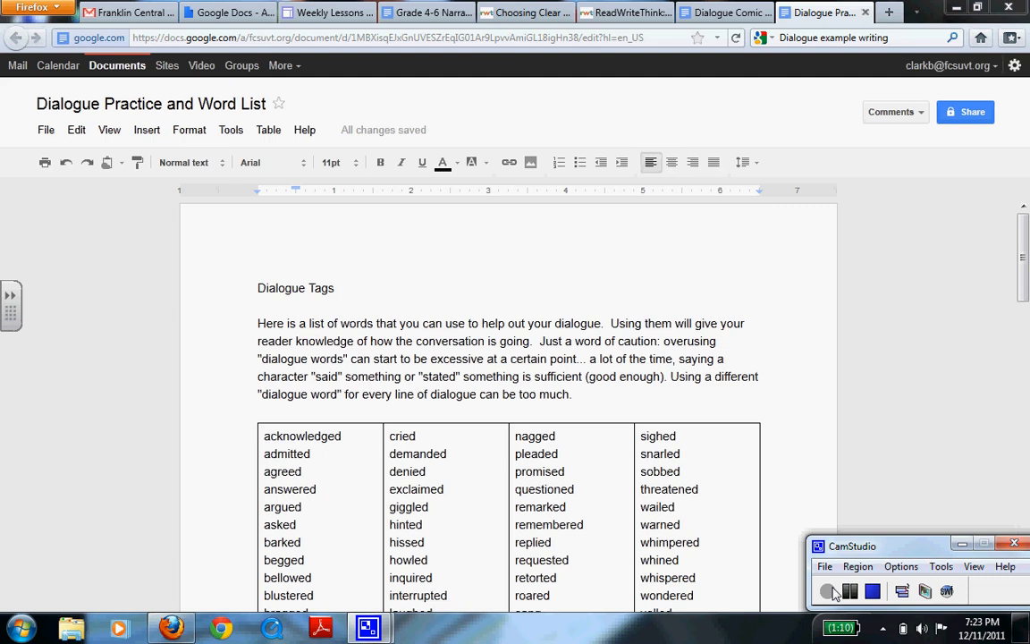
mouse_move(747, 483)
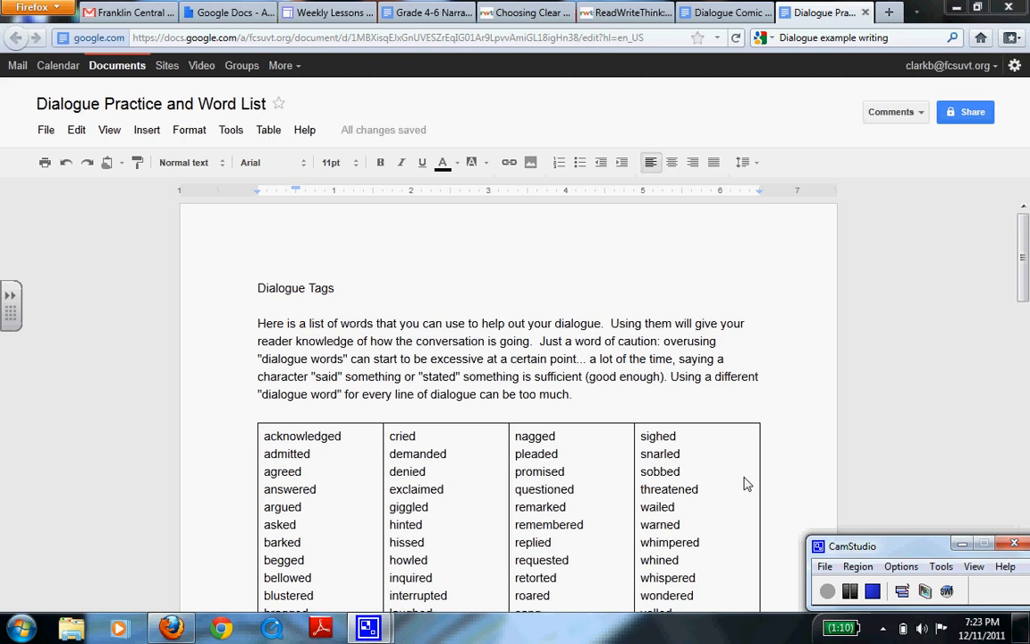
- Replace the first marked "said" in the teacher example with "exclaimed" from the word list
scroll("down", 3)
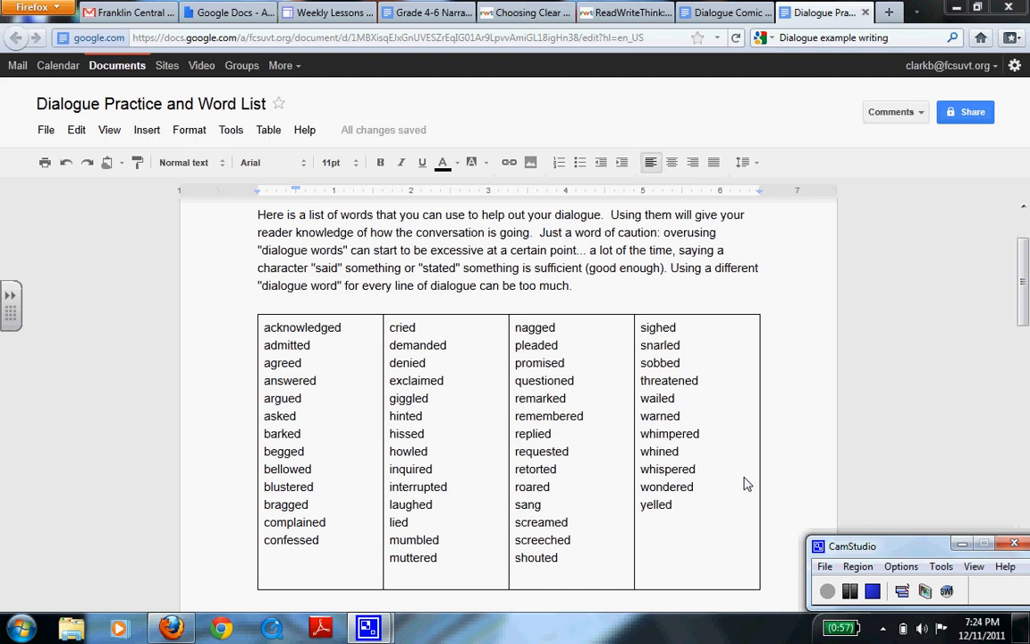
mouse_move(508, 458)
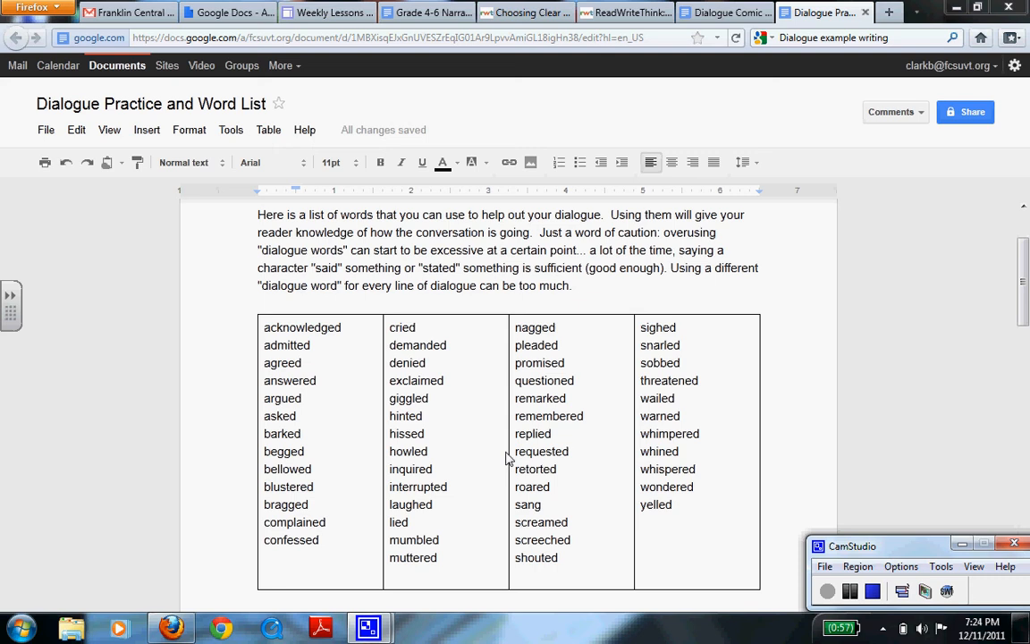
mouse_move(547, 229)
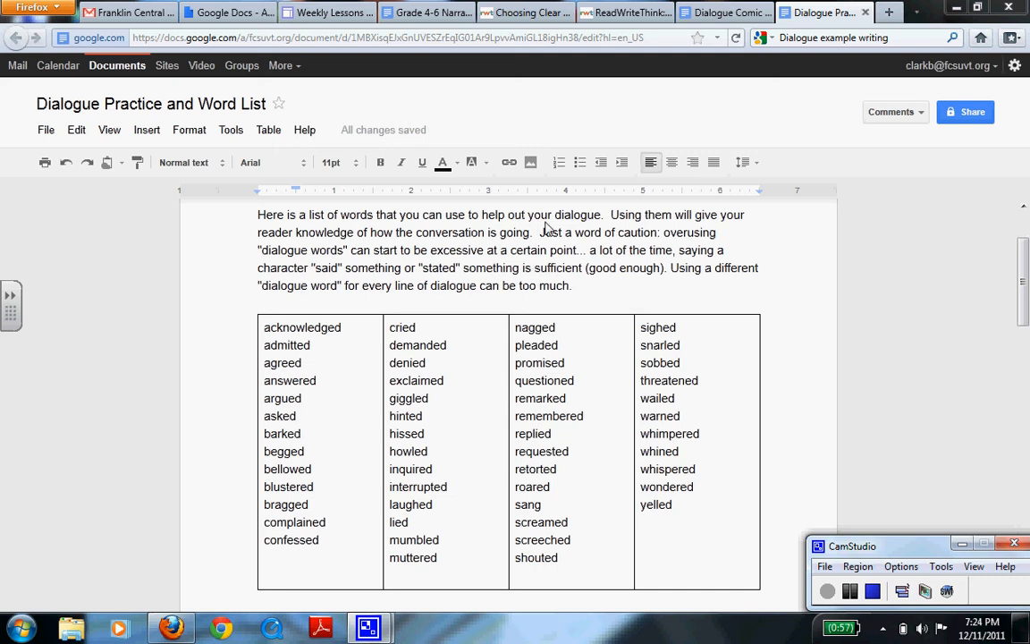
mouse_move(458, 291)
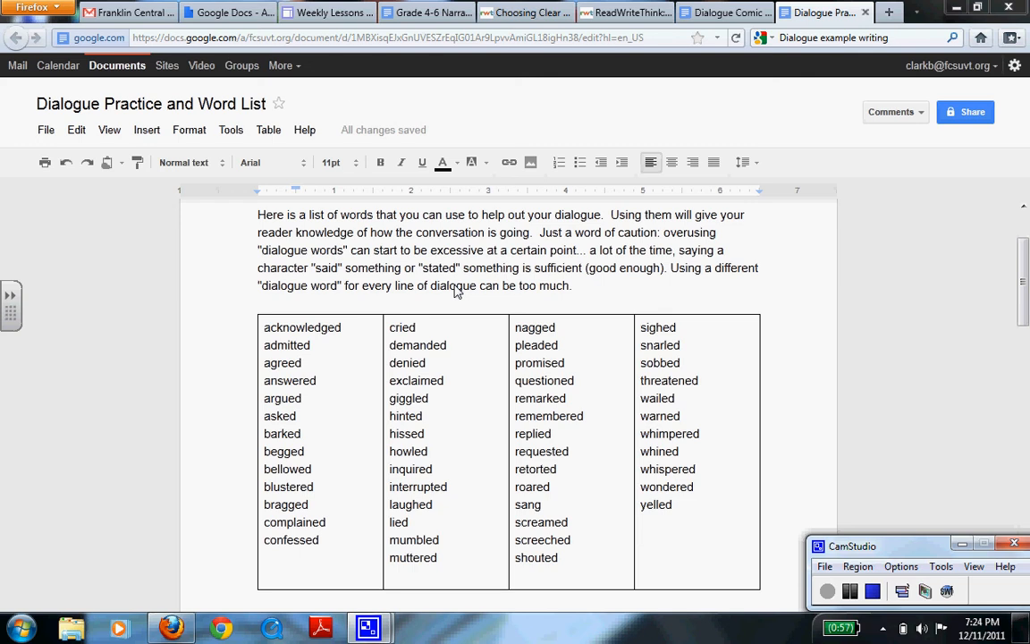
scroll("down", 3)
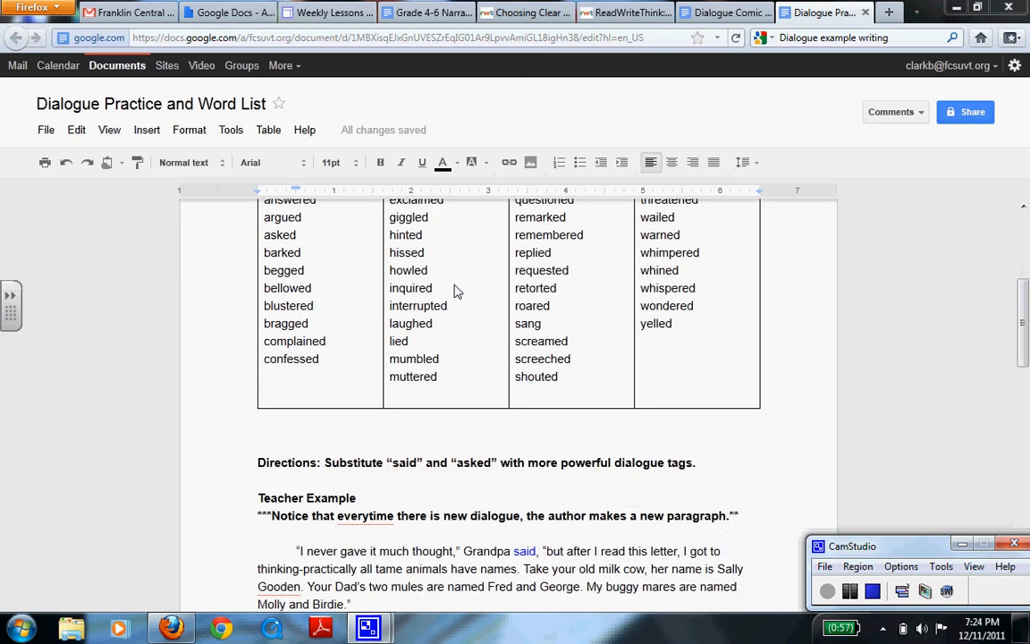
scroll("down", 3)
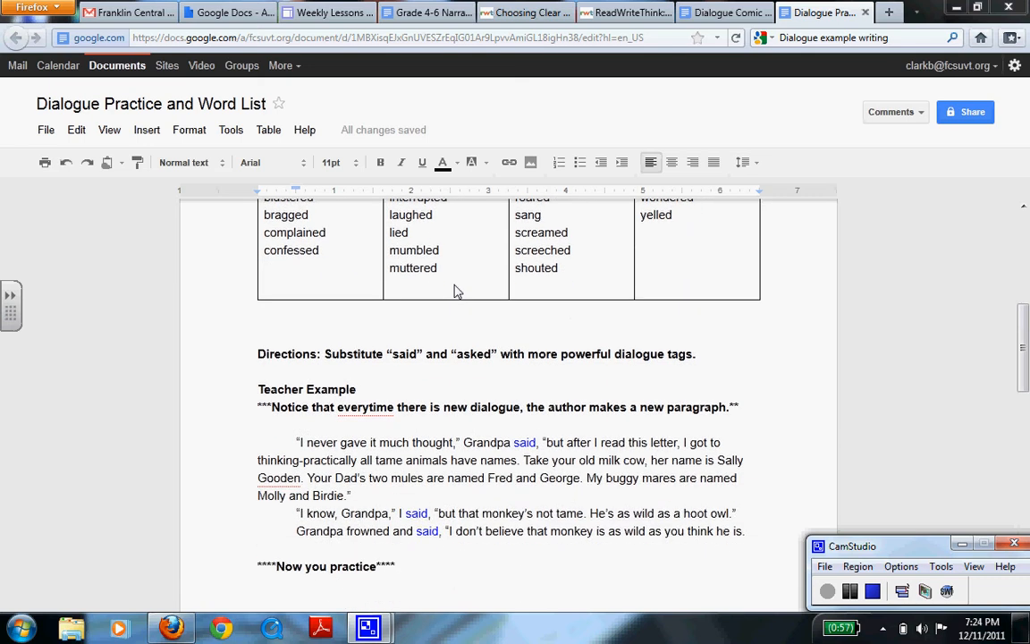
mouse_move(277, 374)
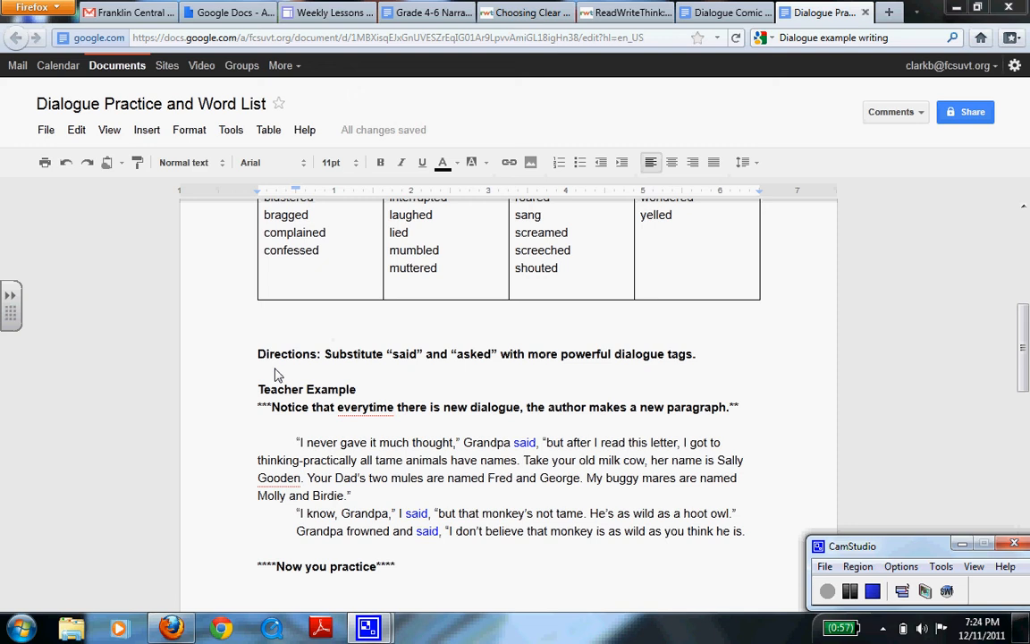
mouse_move(293, 450)
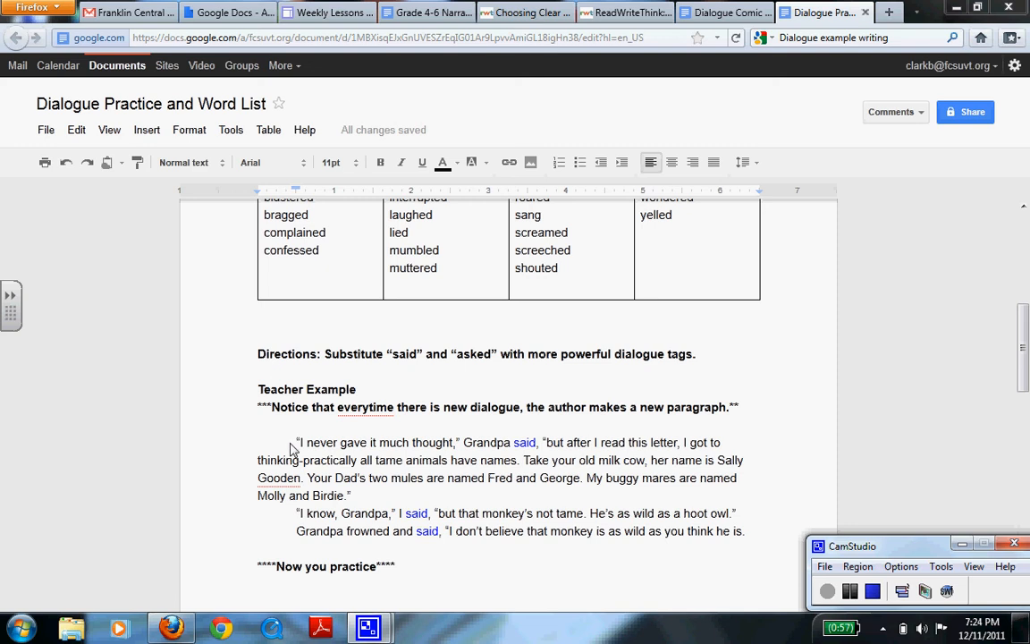
mouse_move(272, 423)
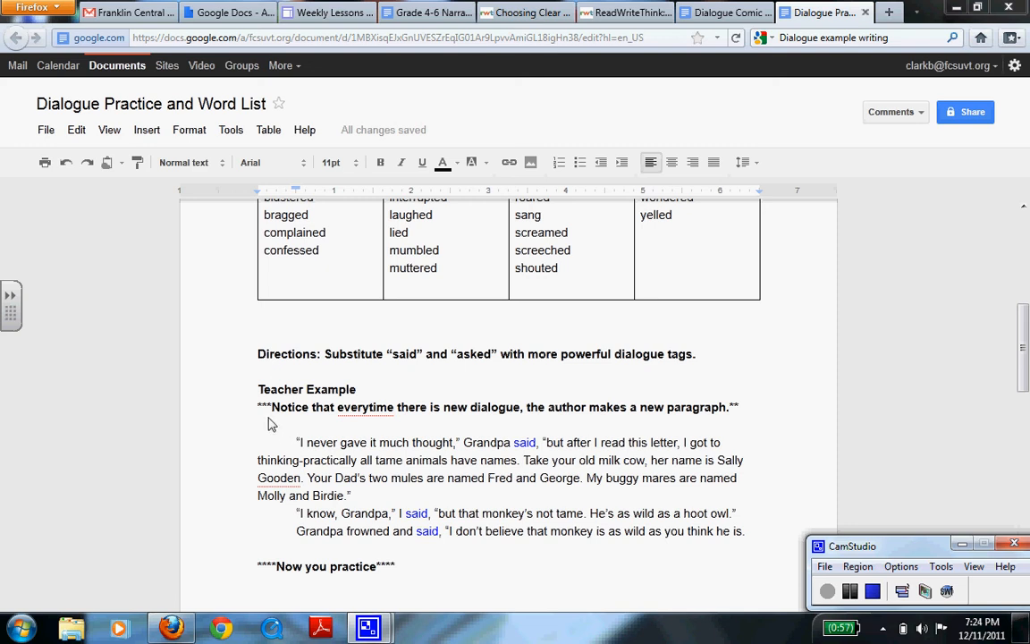
mouse_move(290, 420)
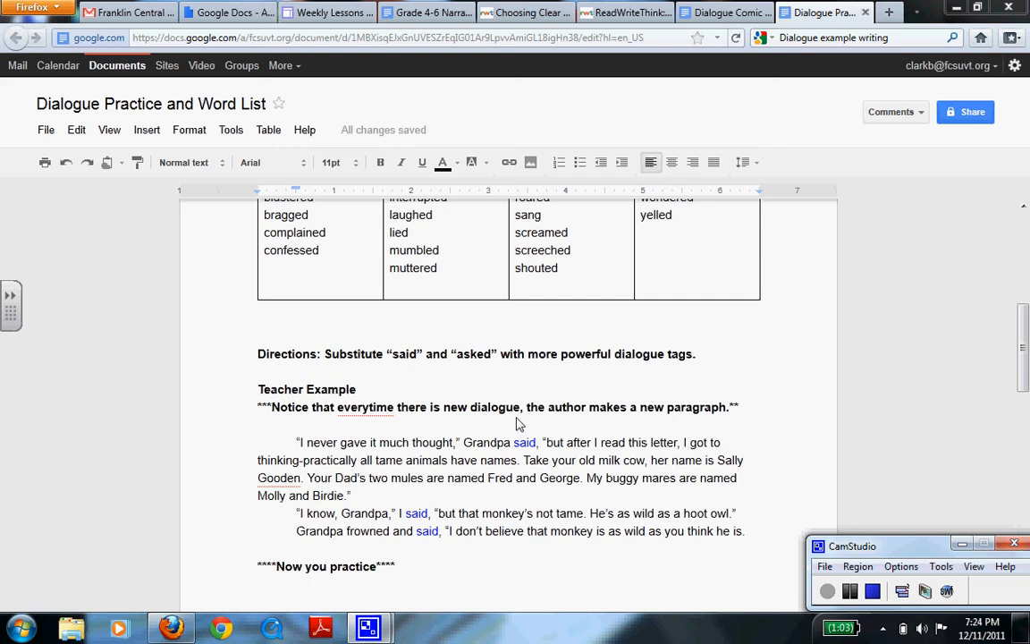
mouse_move(365, 427)
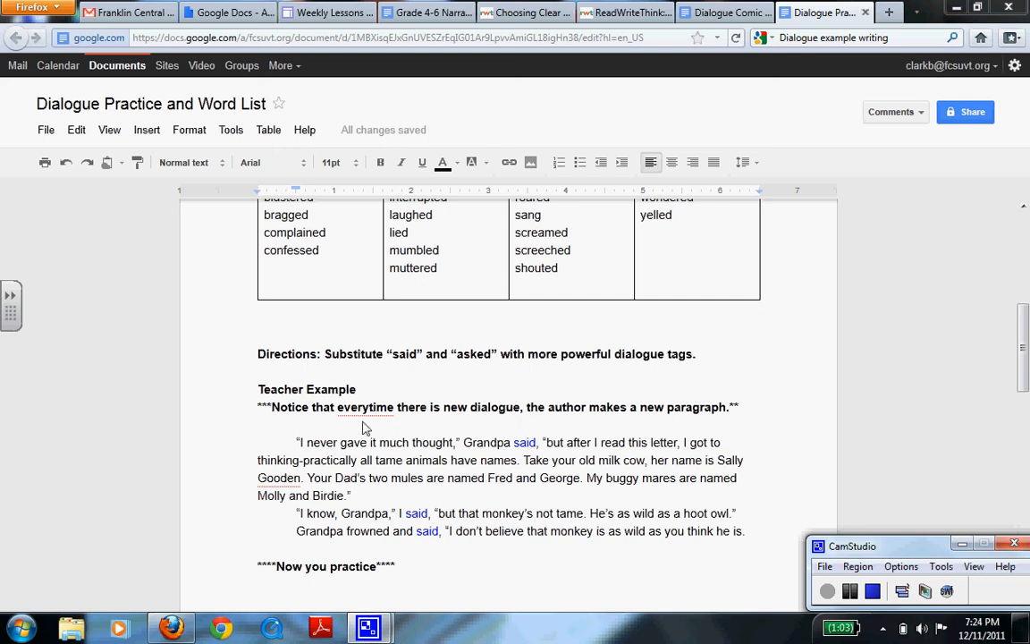
mouse_move(297, 450)
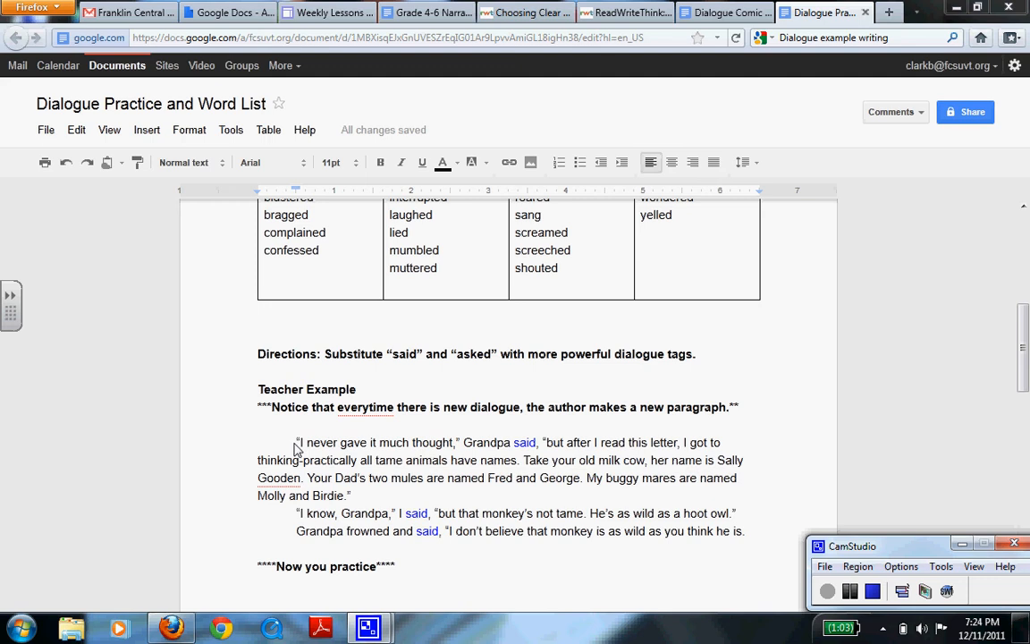
mouse_move(433, 451)
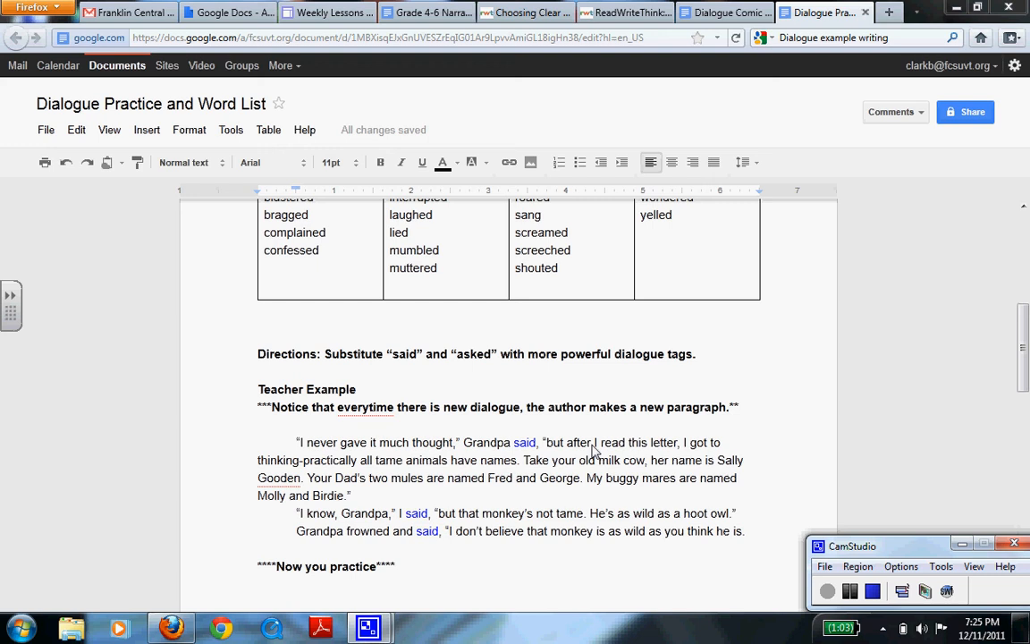
mouse_move(325, 472)
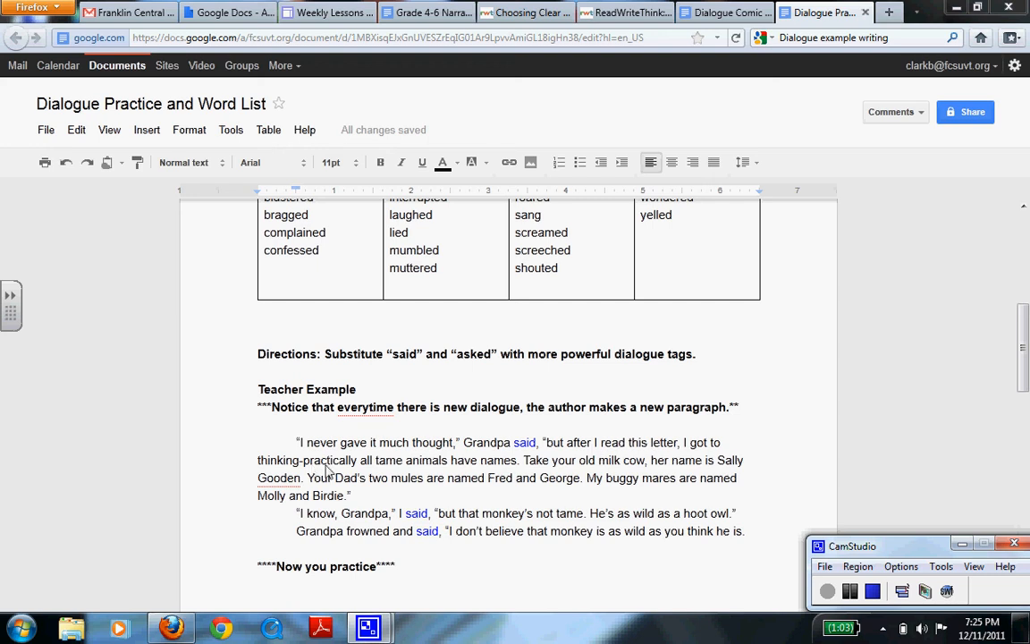
mouse_move(486, 474)
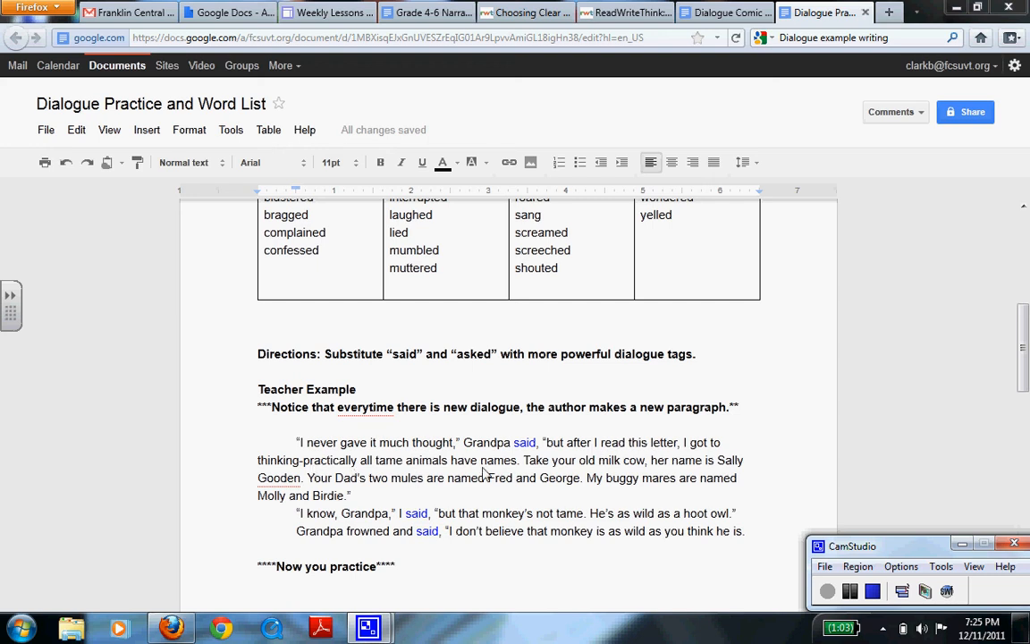
mouse_move(650, 472)
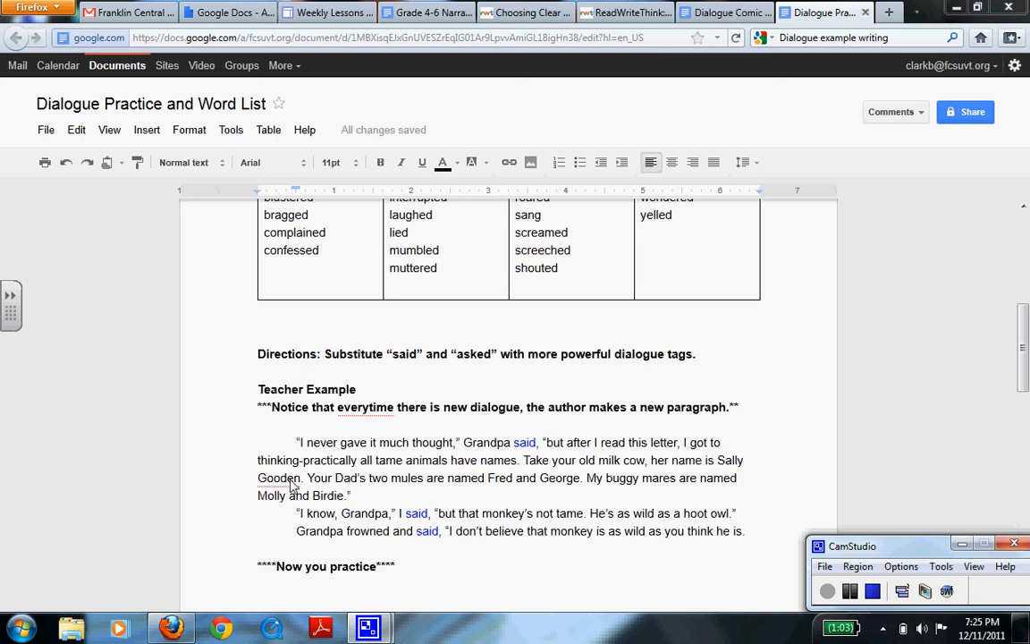
mouse_move(522, 490)
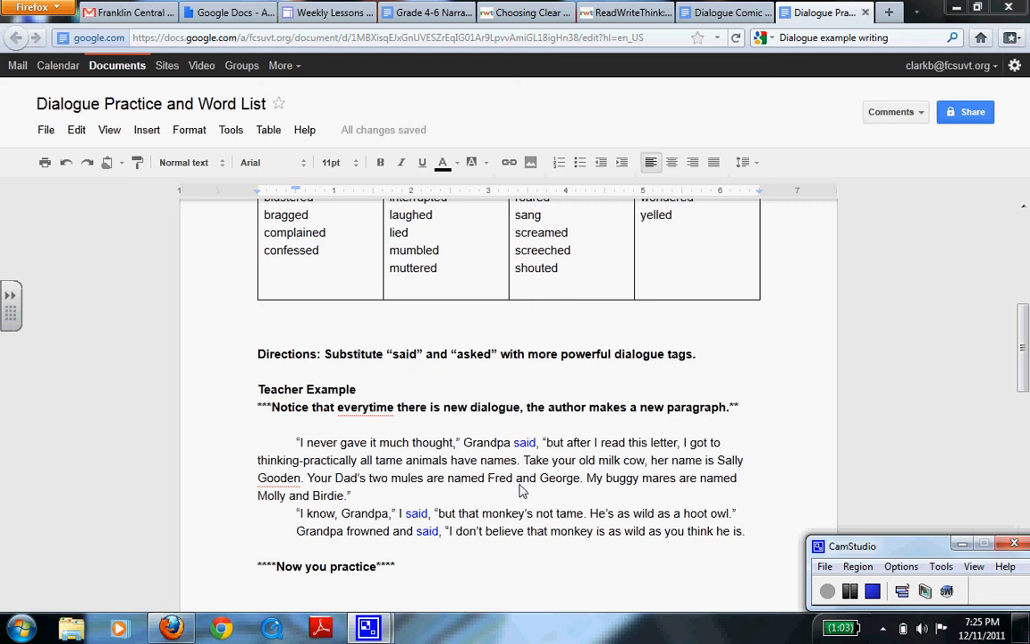
mouse_move(629, 488)
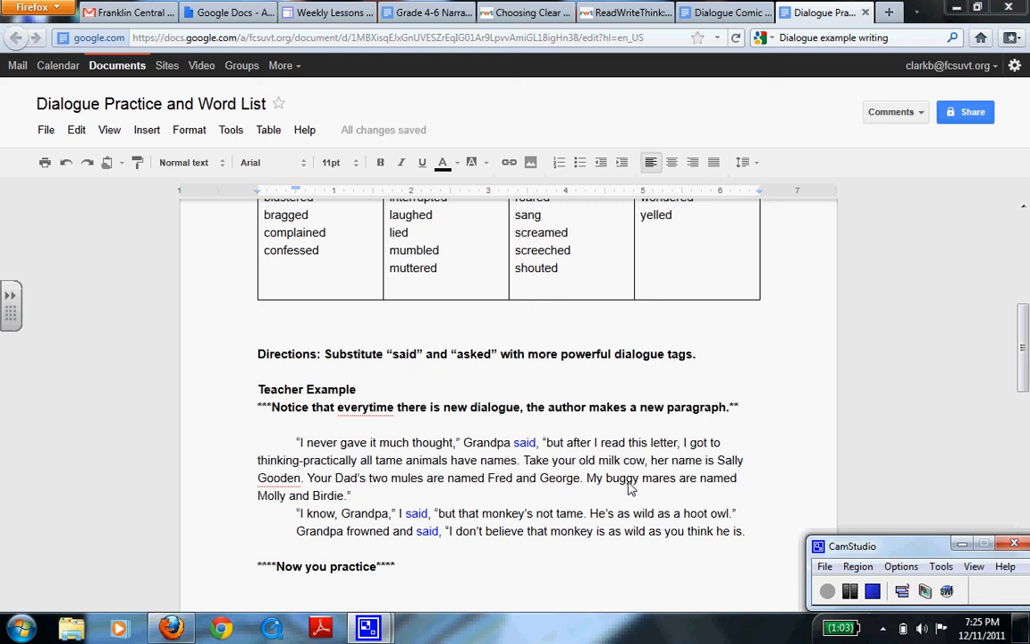
mouse_move(347, 502)
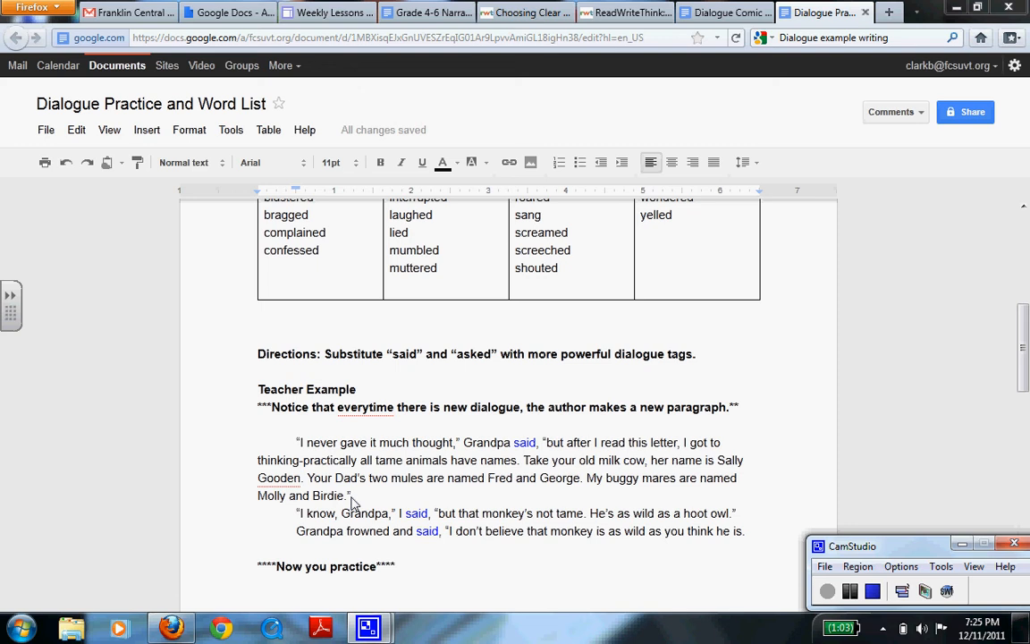
mouse_move(336, 462)
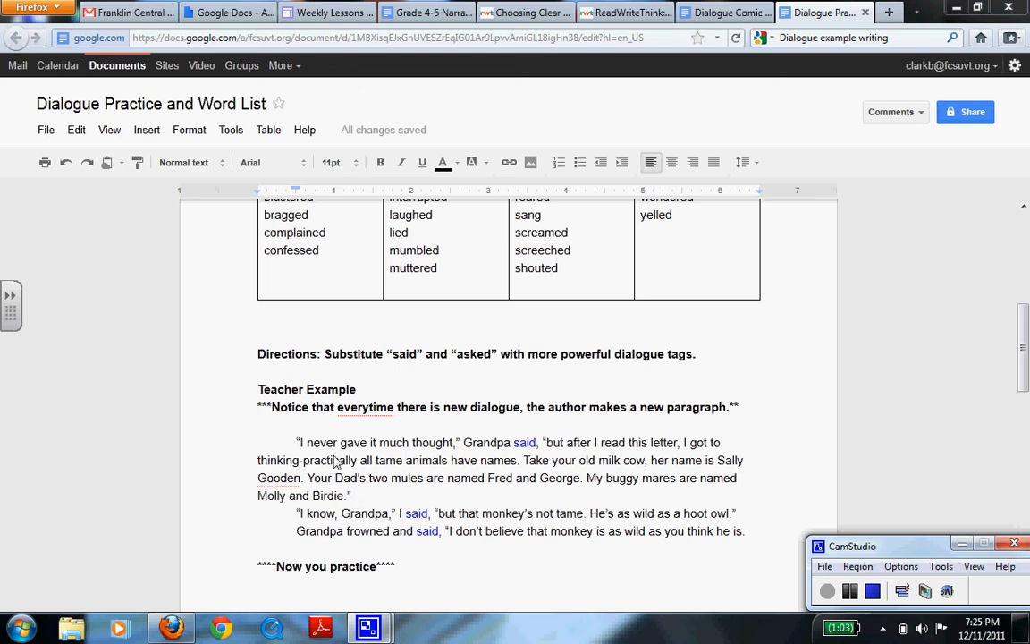
mouse_move(484, 458)
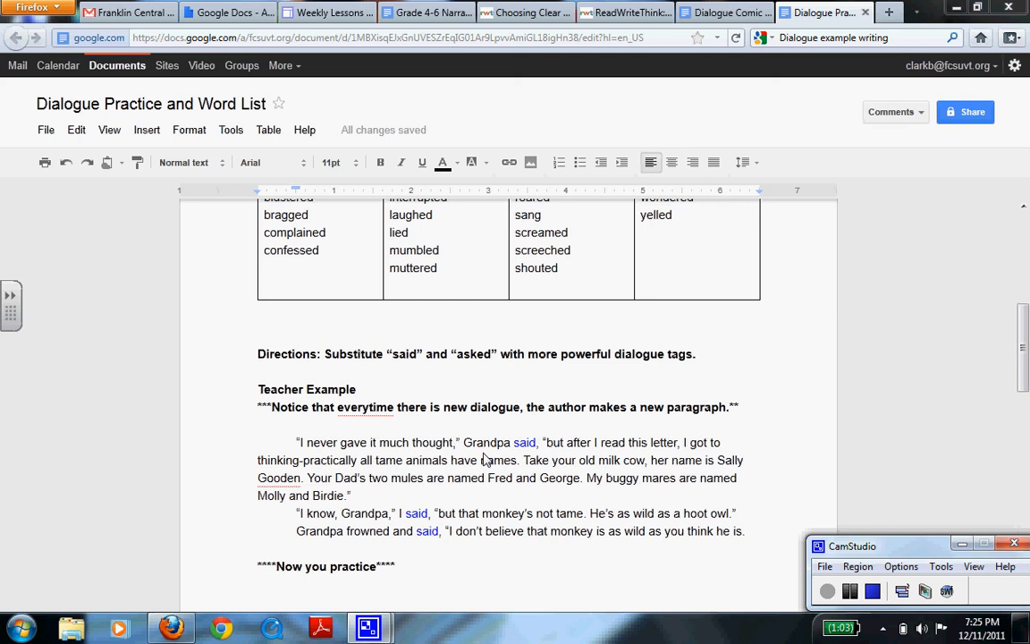
mouse_move(536, 450)
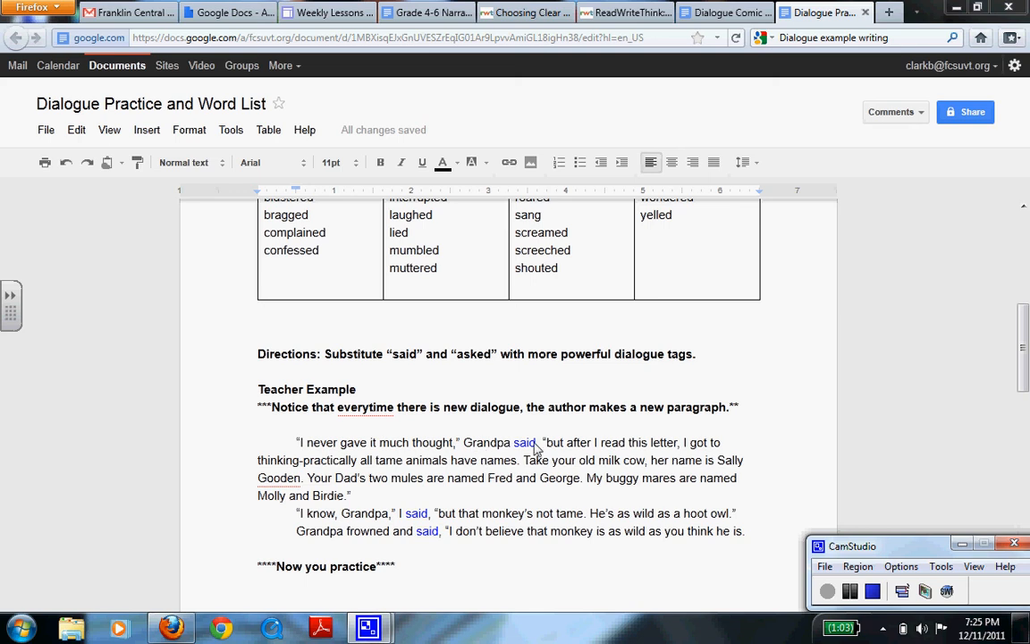
mouse_move(547, 472)
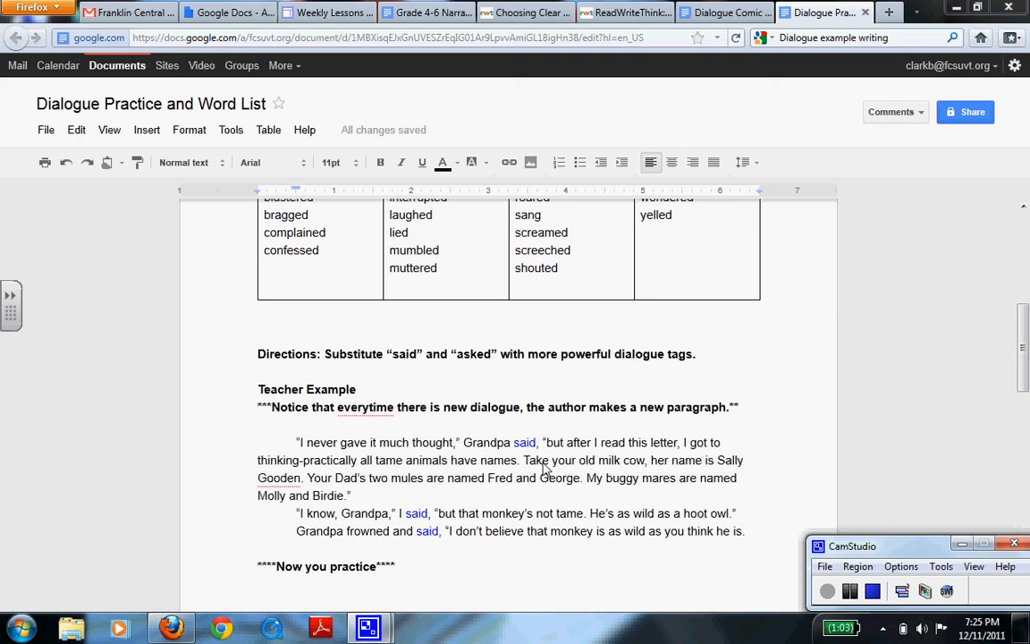
mouse_move(363, 486)
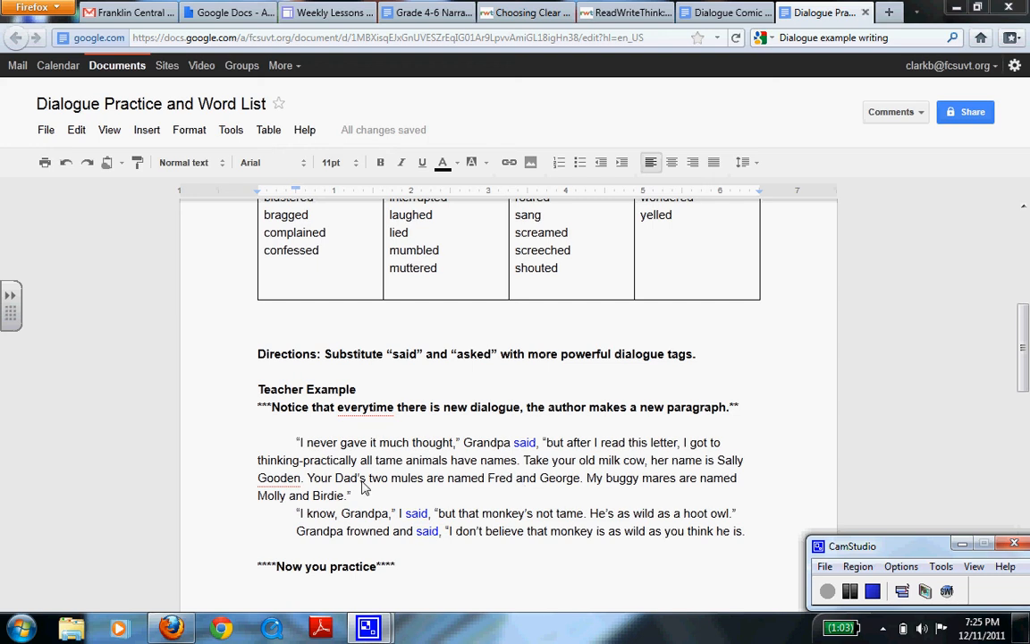
mouse_move(297, 522)
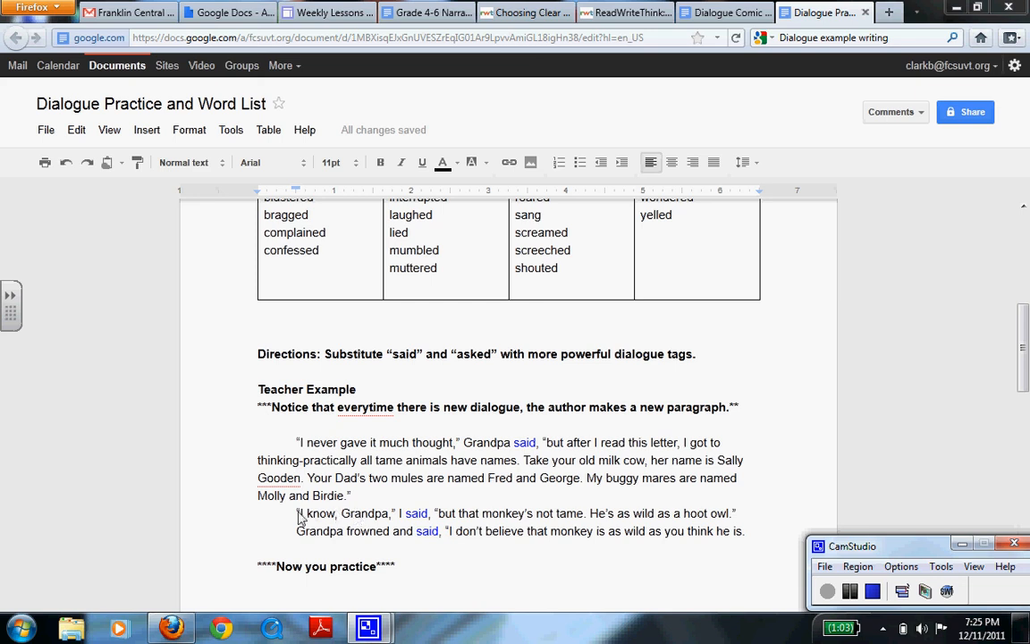
mouse_move(372, 522)
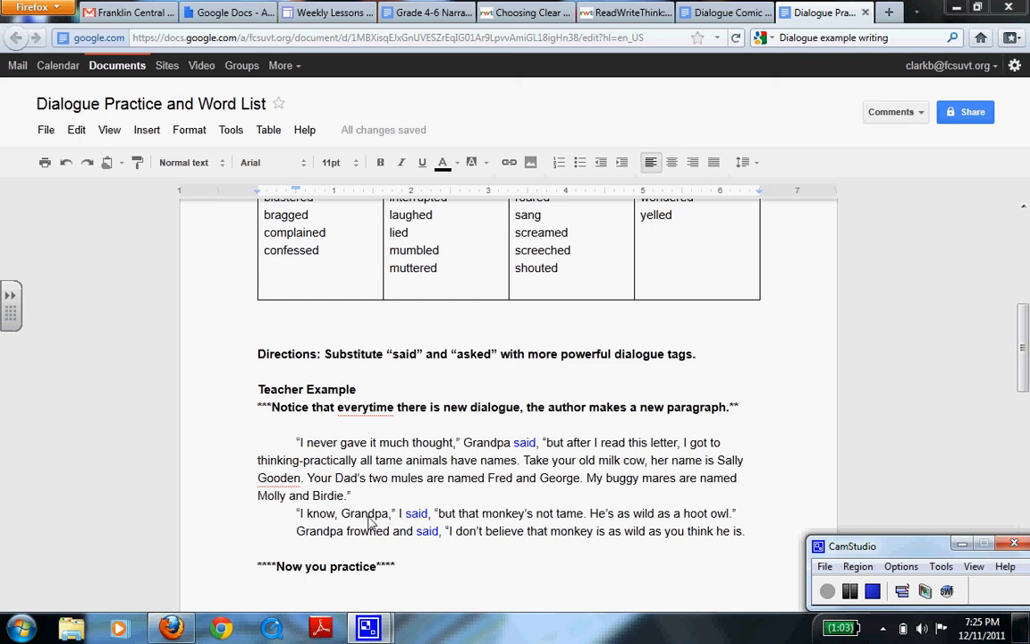
mouse_move(534, 518)
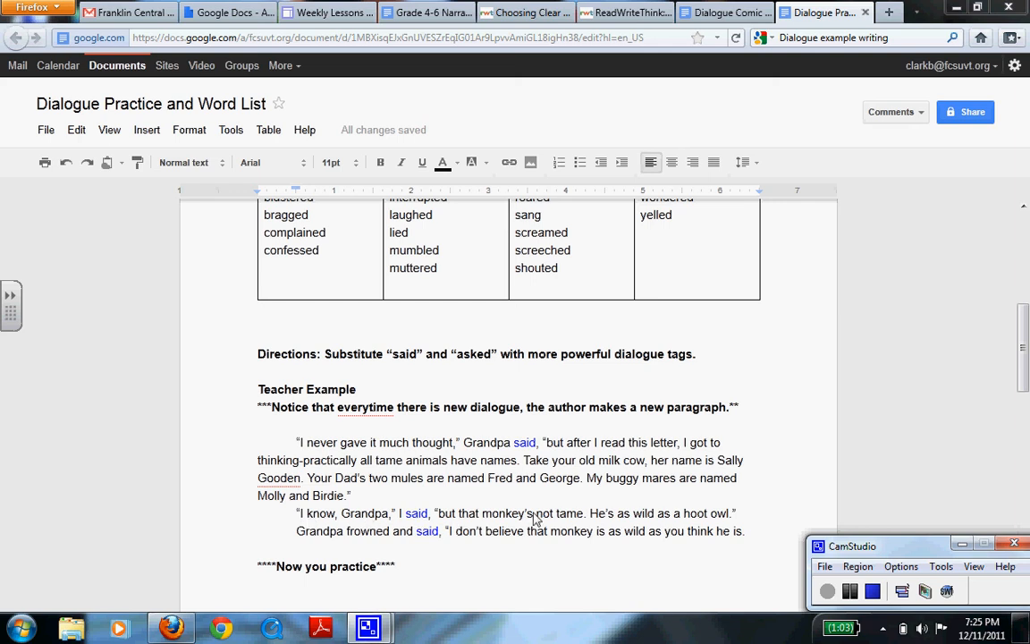
mouse_move(647, 519)
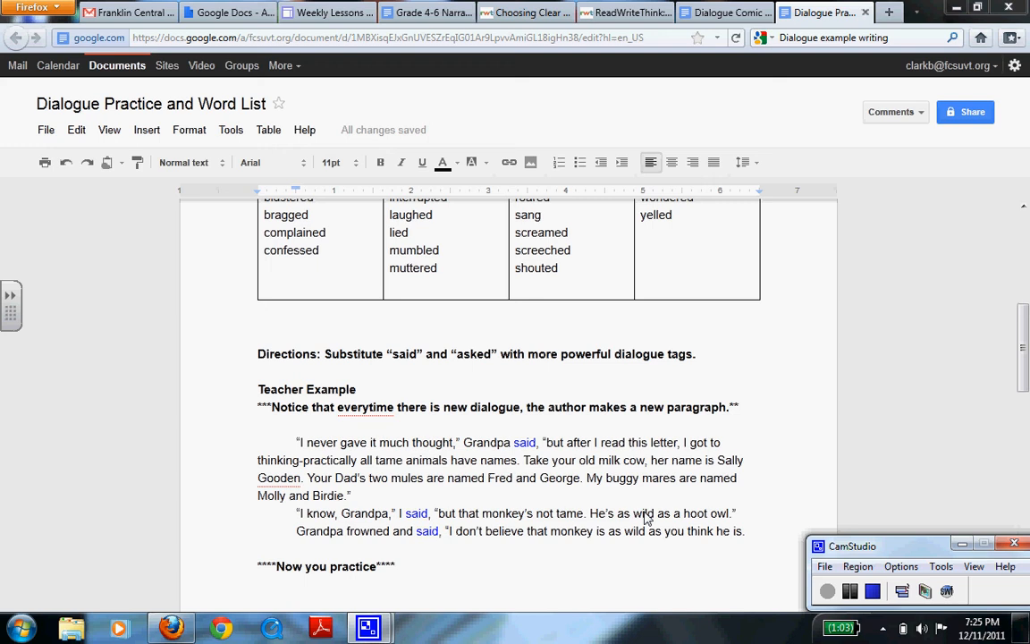
mouse_move(606, 519)
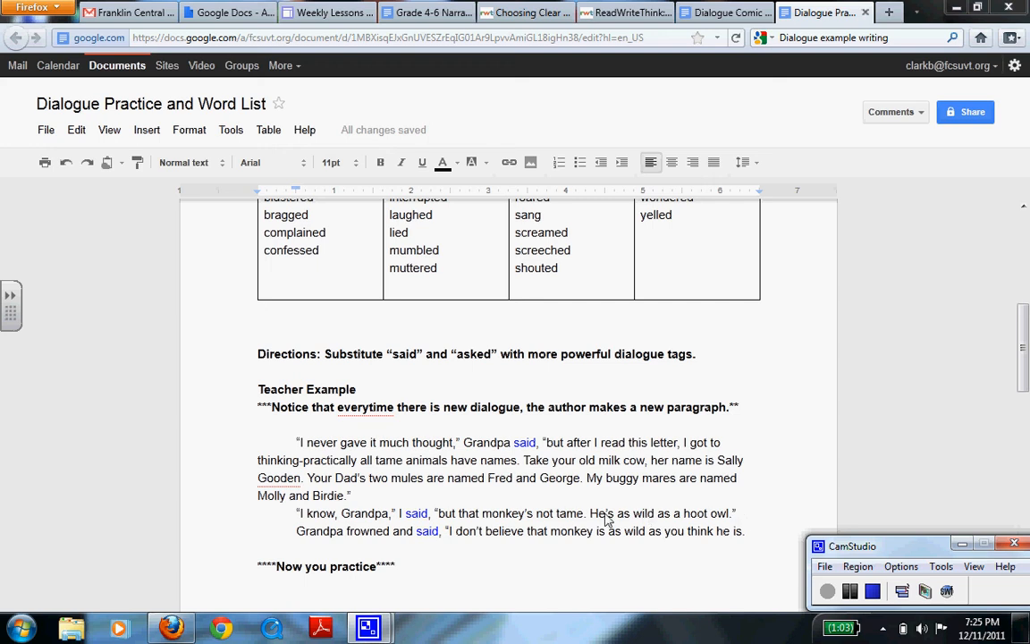
mouse_move(365, 518)
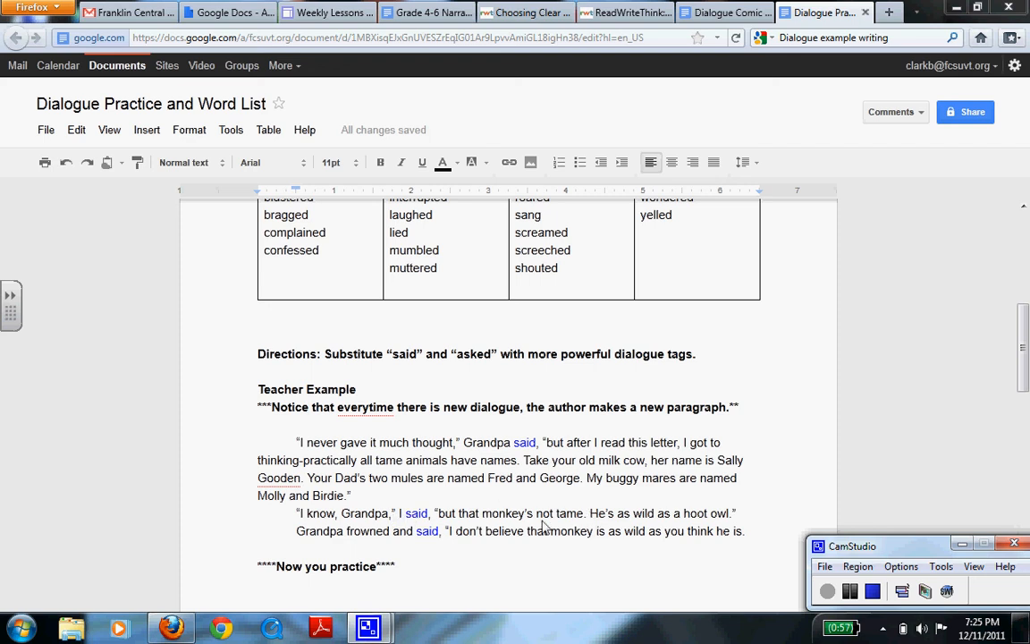
mouse_move(708, 504)
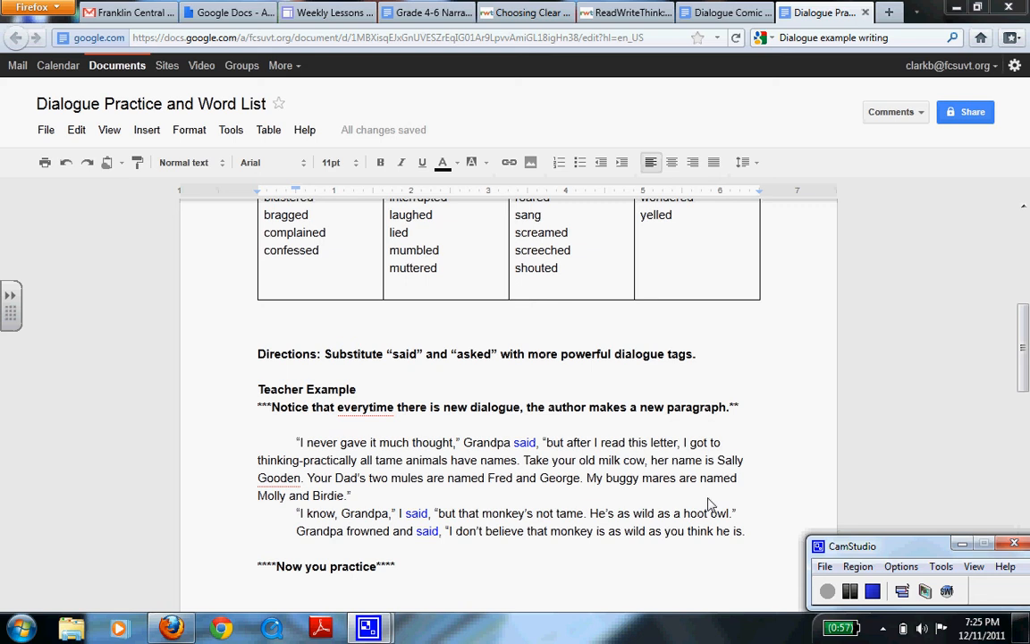
mouse_move(329, 519)
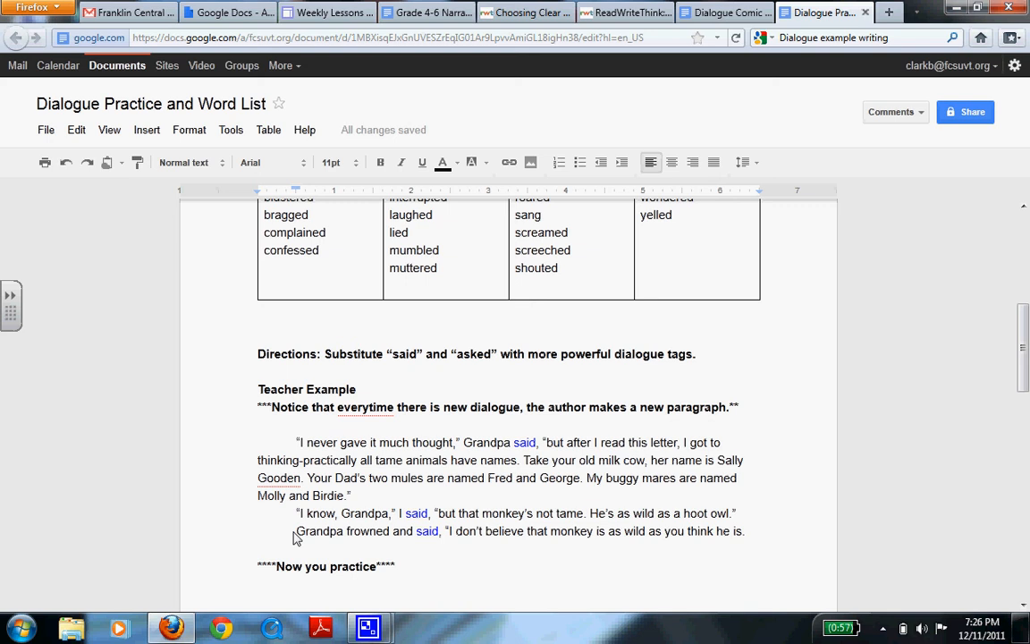
mouse_move(497, 537)
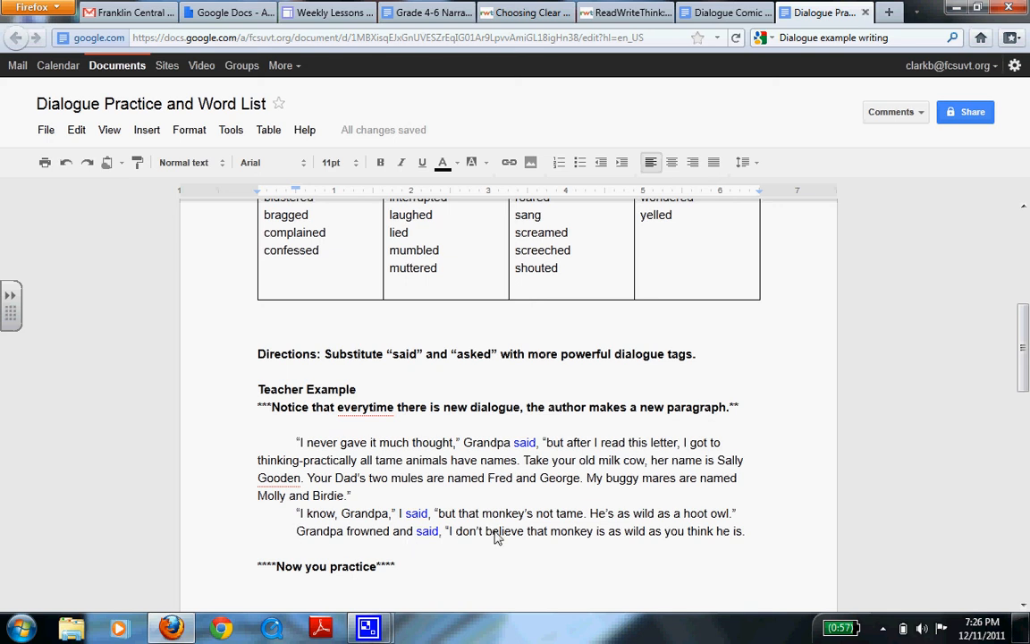
mouse_move(701, 542)
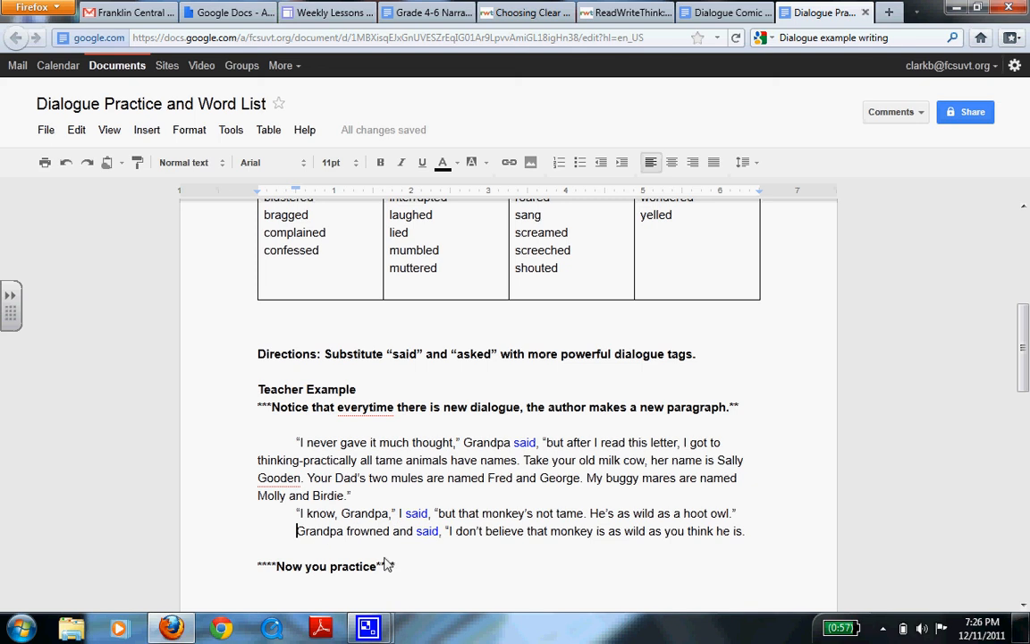
mouse_move(414, 563)
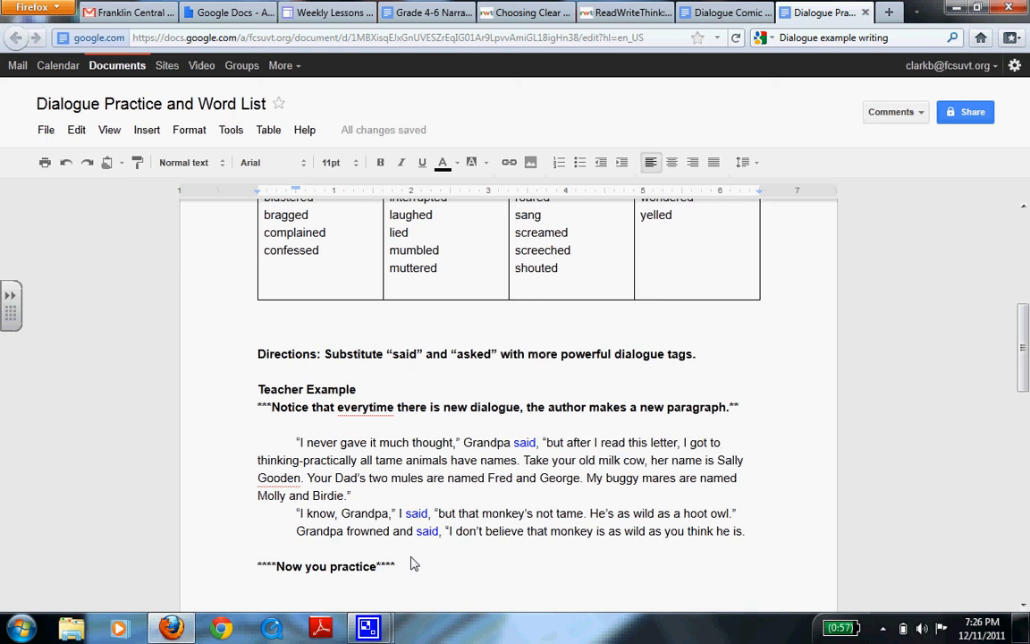
mouse_move(520, 445)
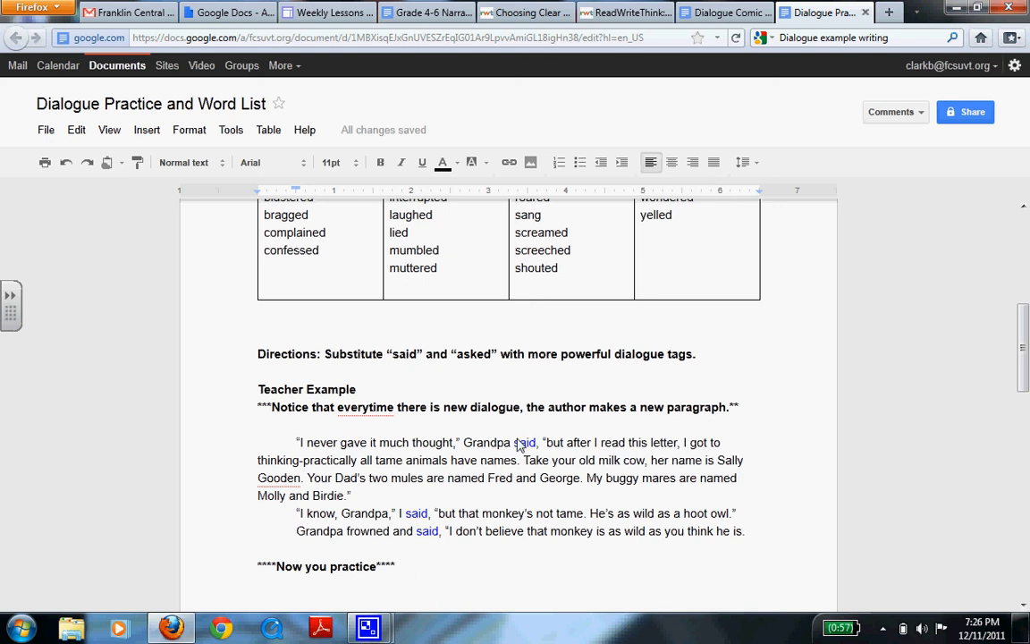
mouse_move(304, 458)
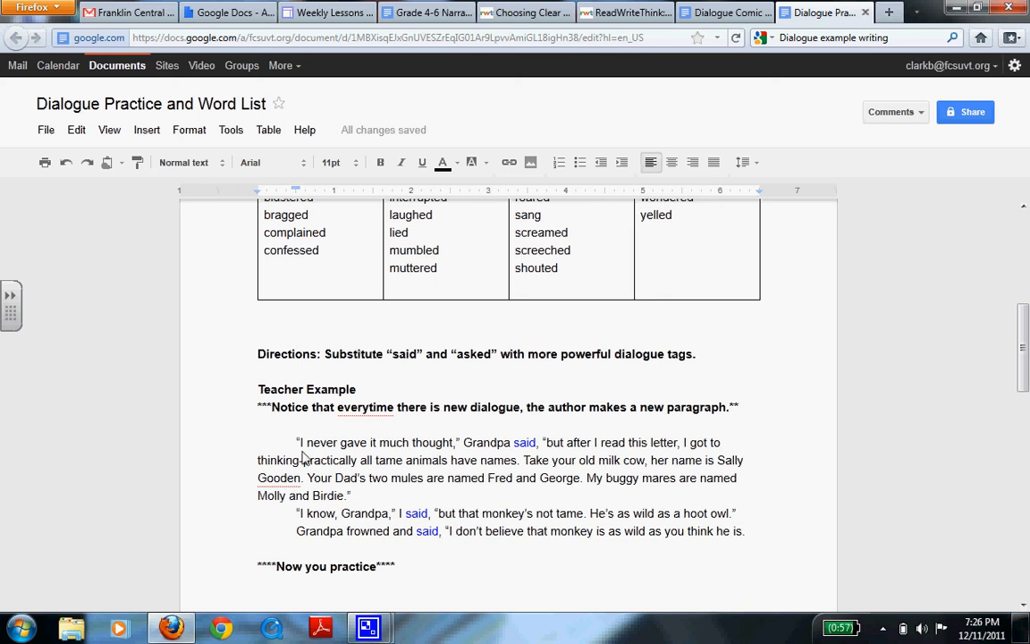
mouse_move(501, 456)
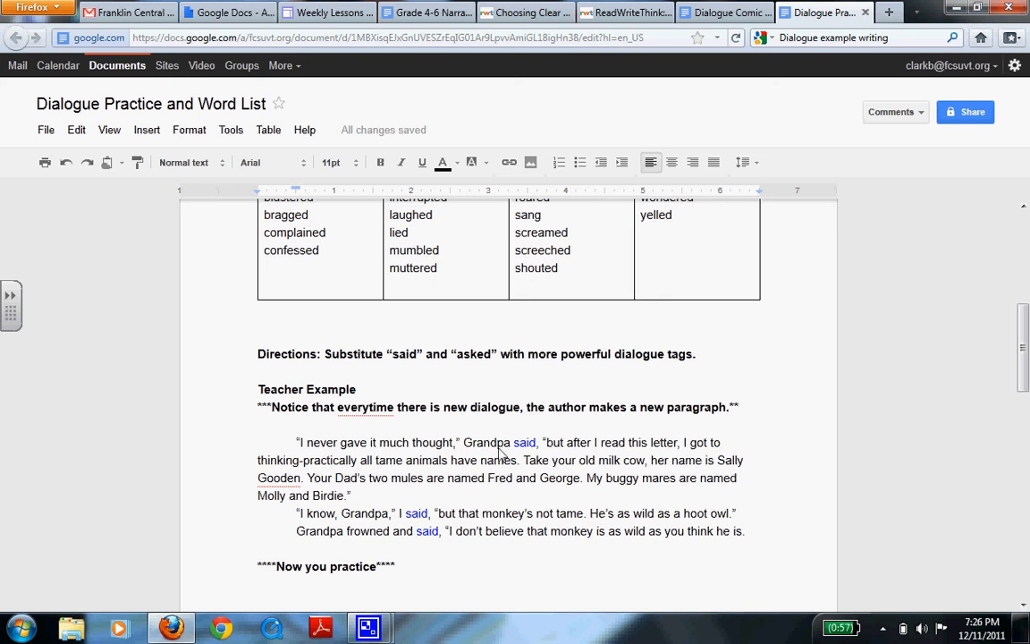
mouse_move(515, 454)
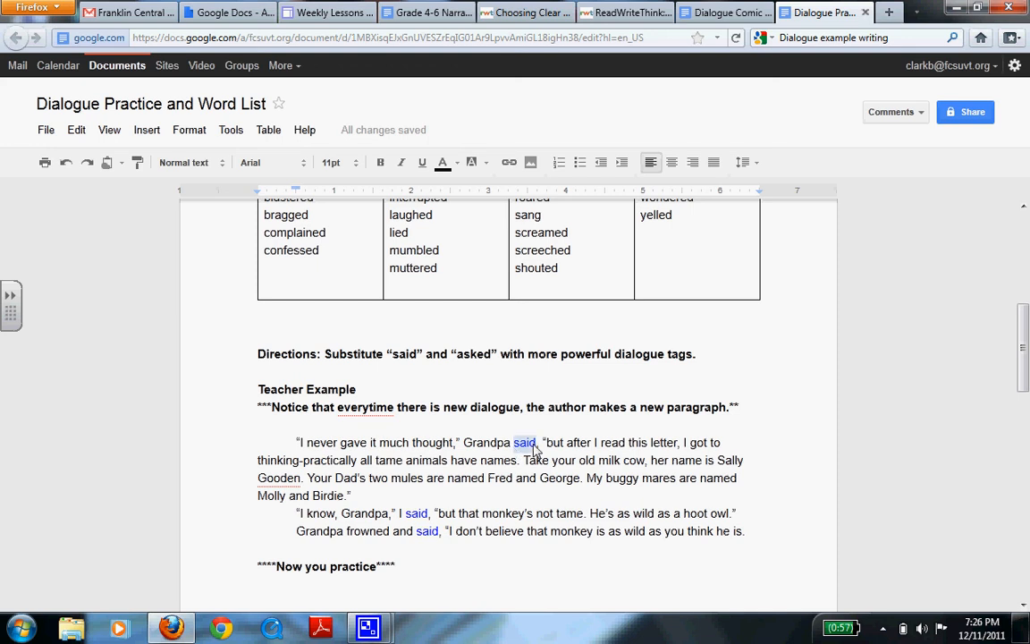
scroll("up", 3)
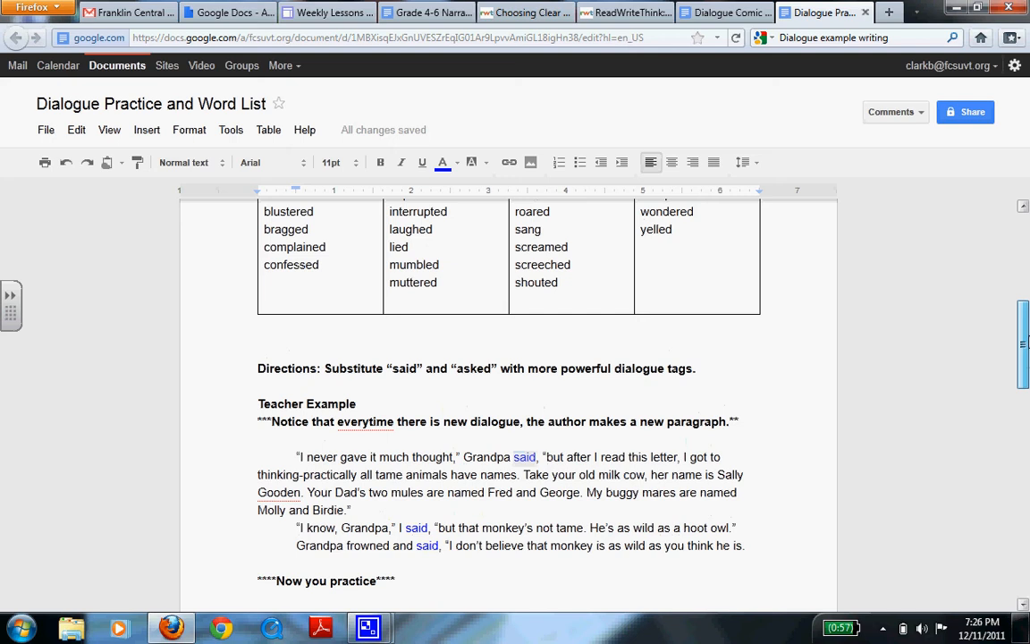
scroll("up", 3)
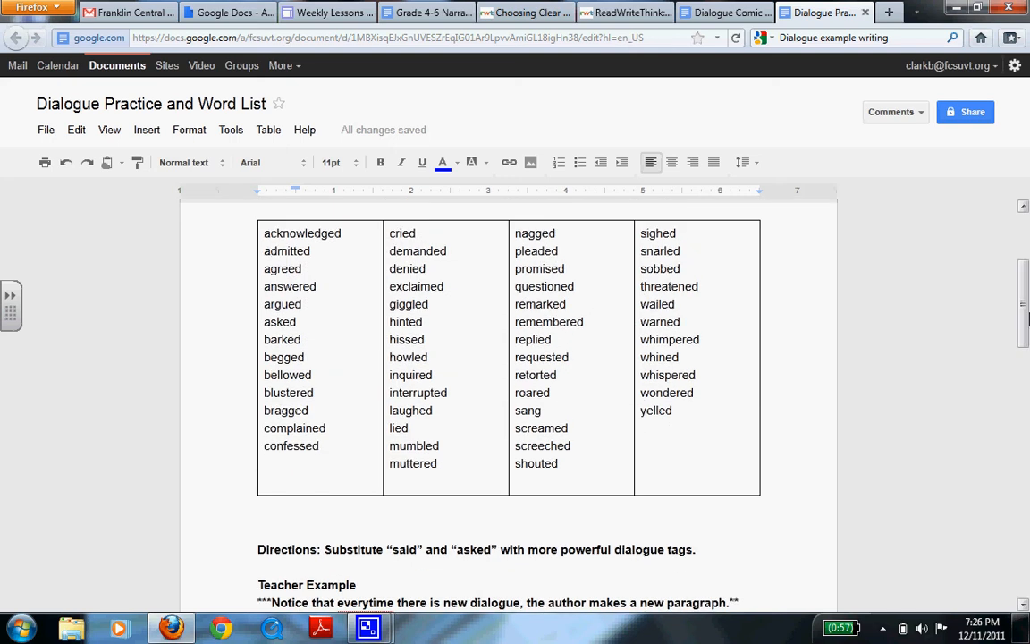
mouse_move(443, 289)
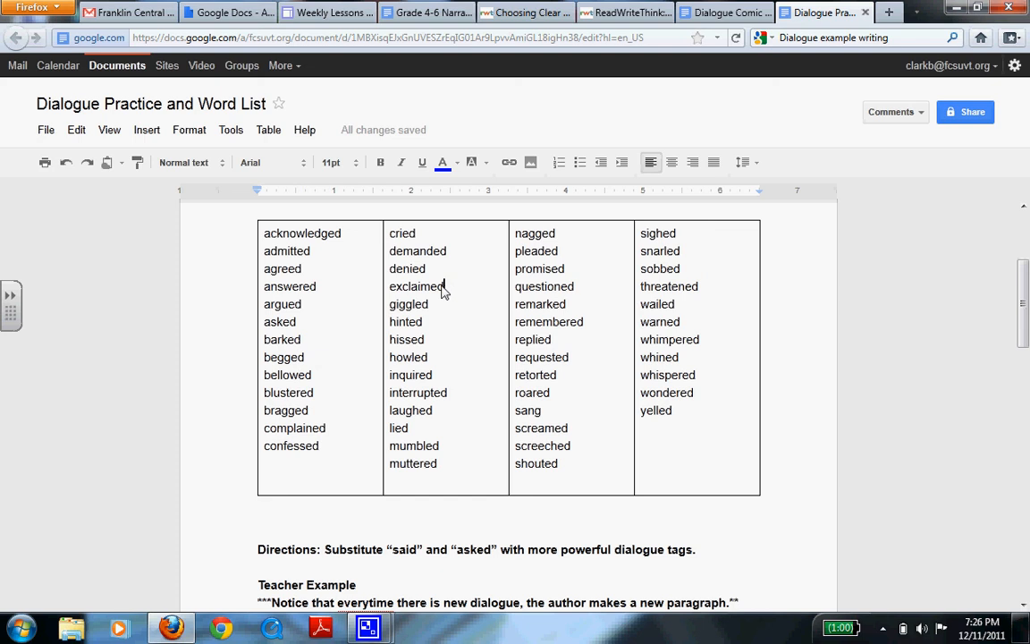
double_click(415, 286)
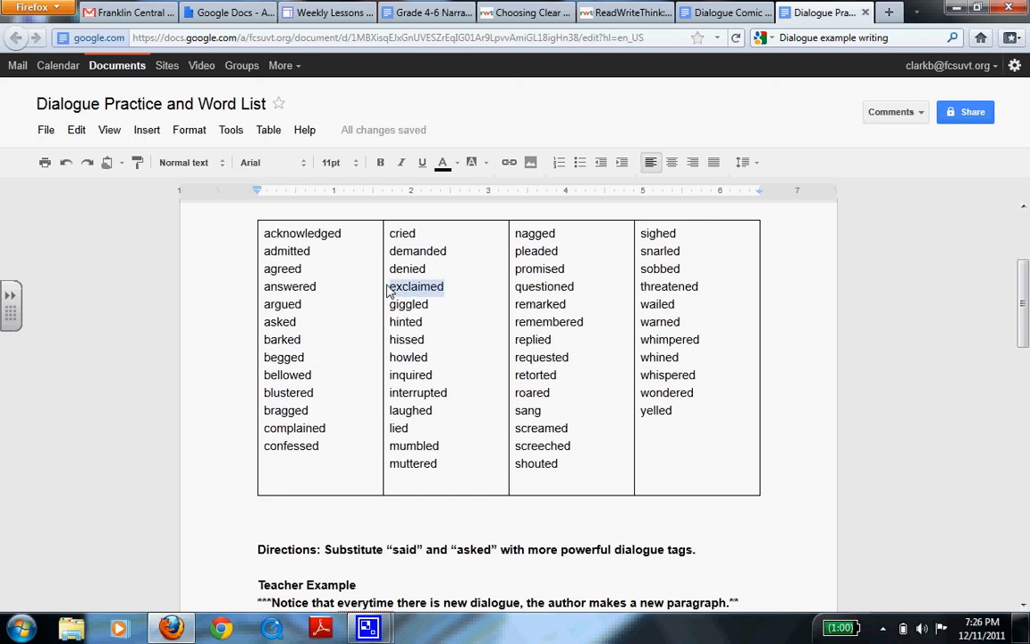
mouse_move(386, 300)
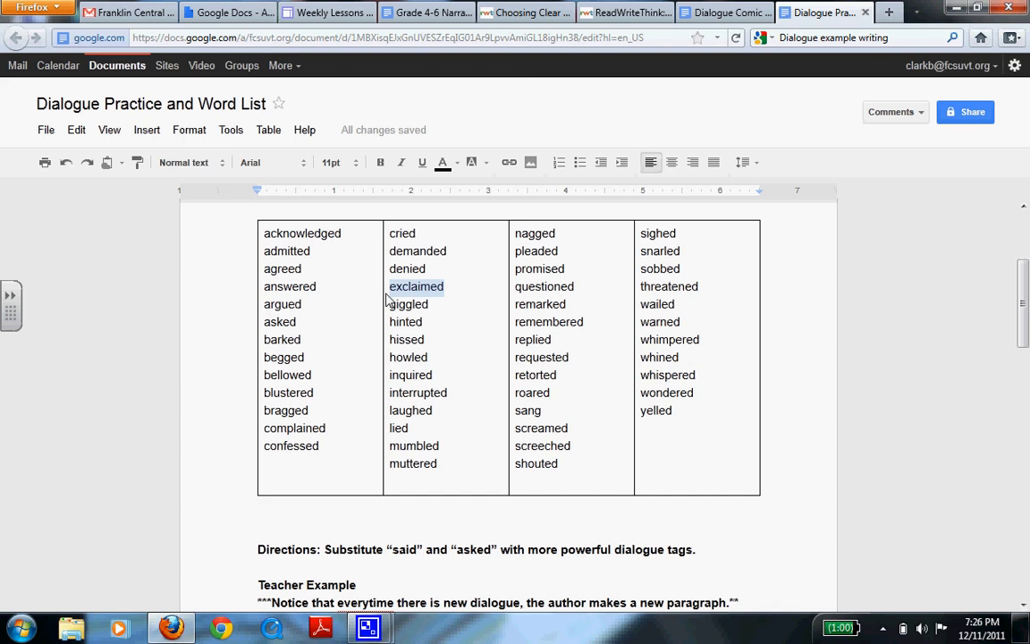
scroll("down", 3)
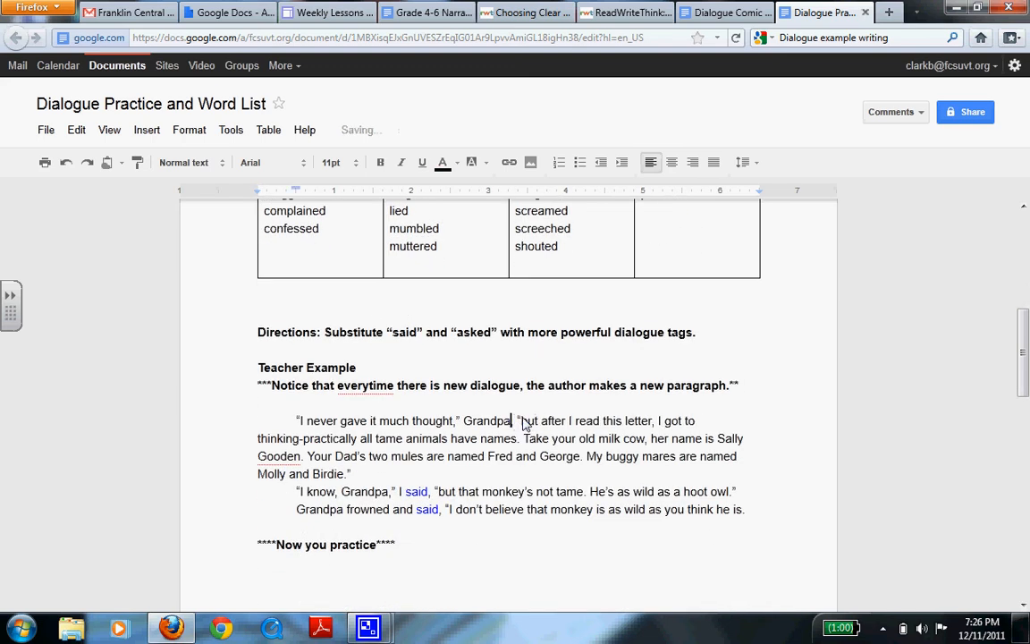
type("exclaimed,")
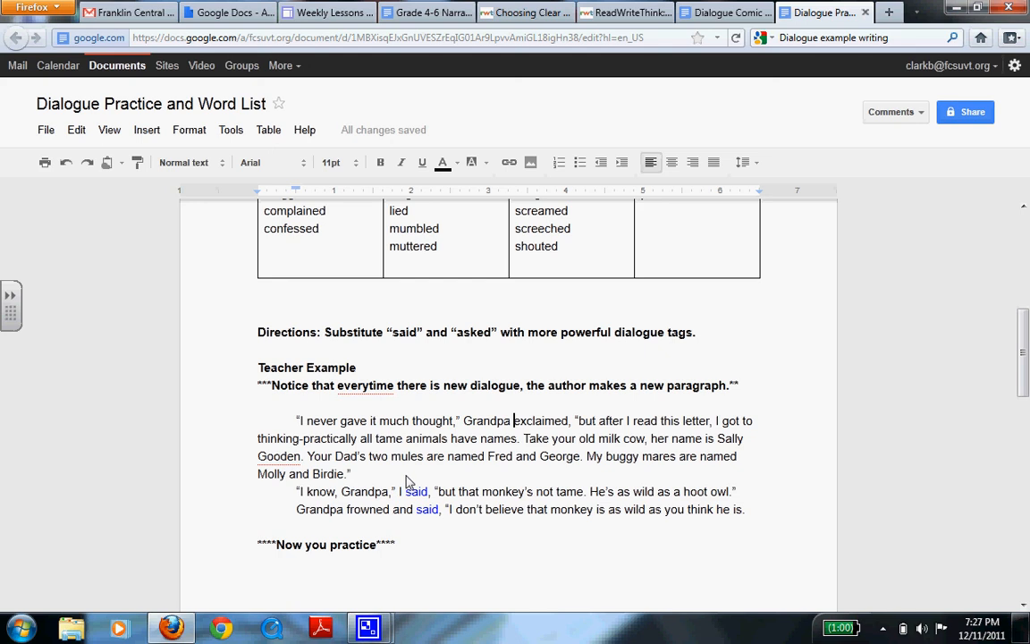
mouse_move(390, 499)
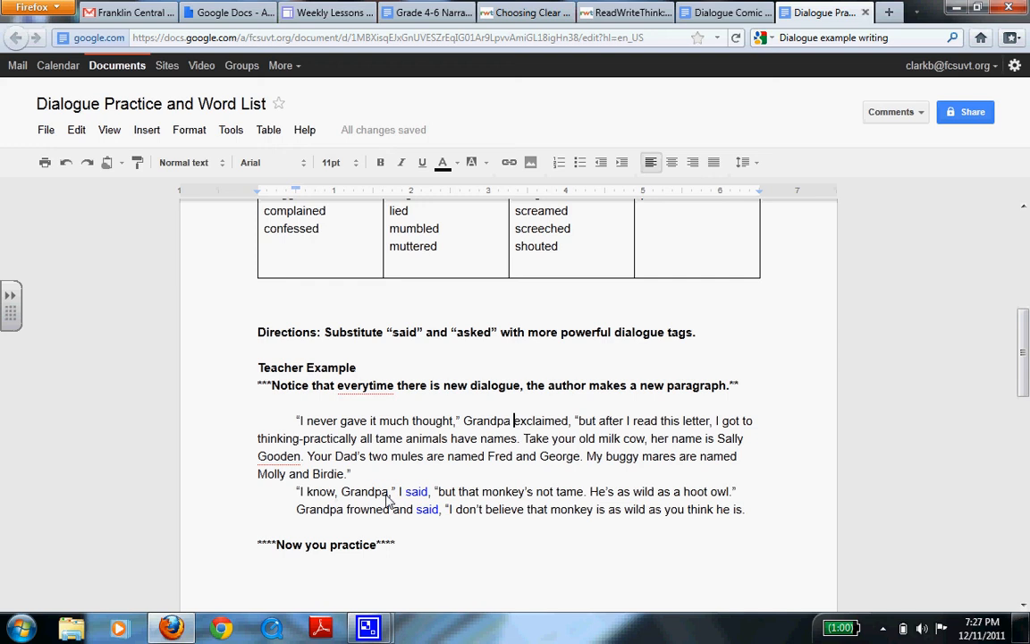
mouse_move(575, 497)
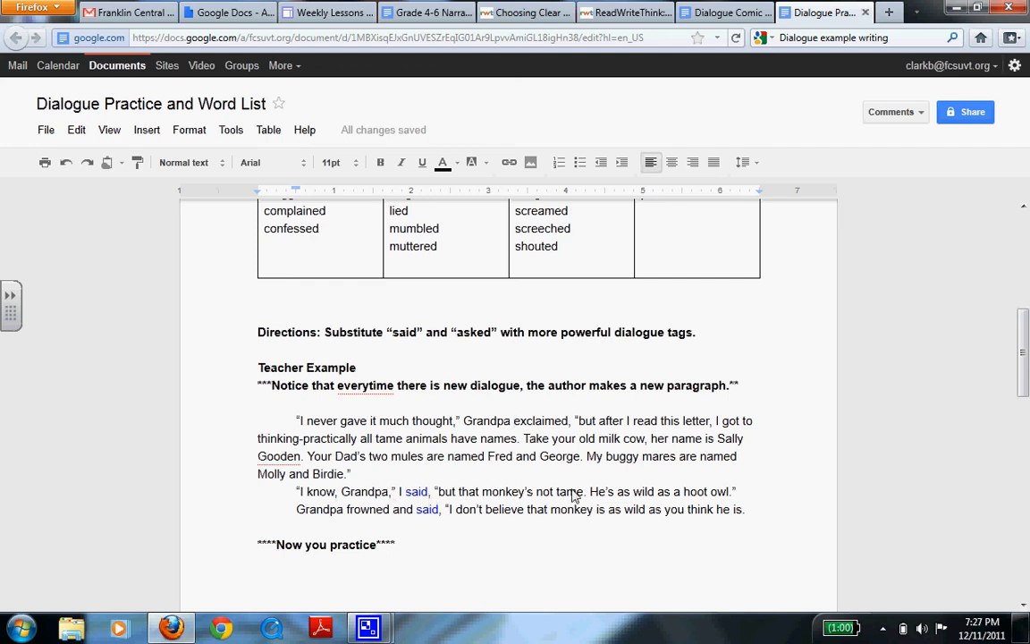
- Replace "said" in the "I know, Grandpa" line with "stated"
scroll("up", 3)
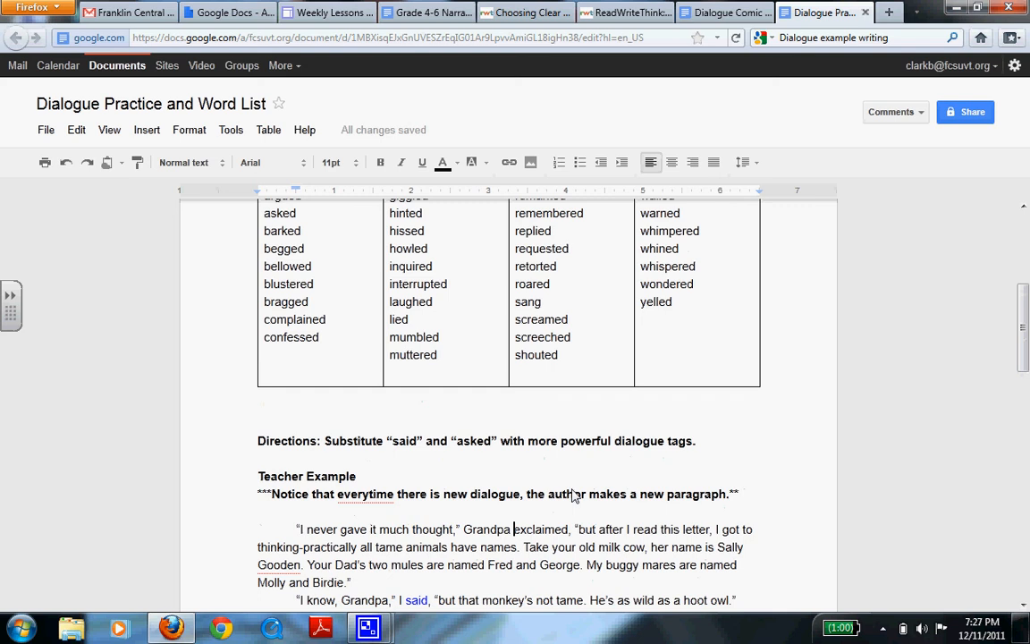
scroll("up", 3)
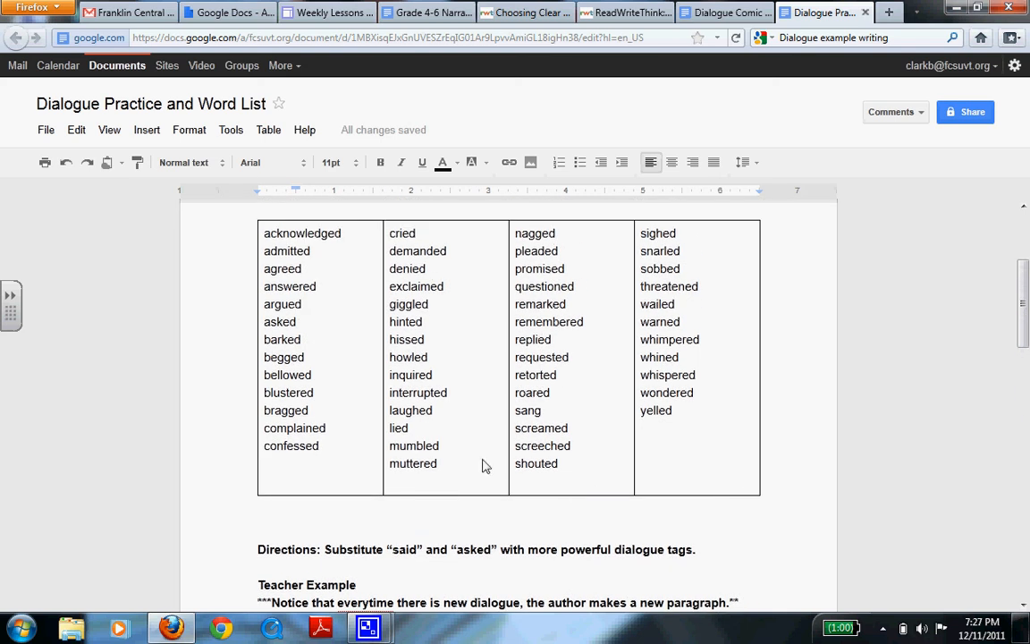
mouse_move(390, 236)
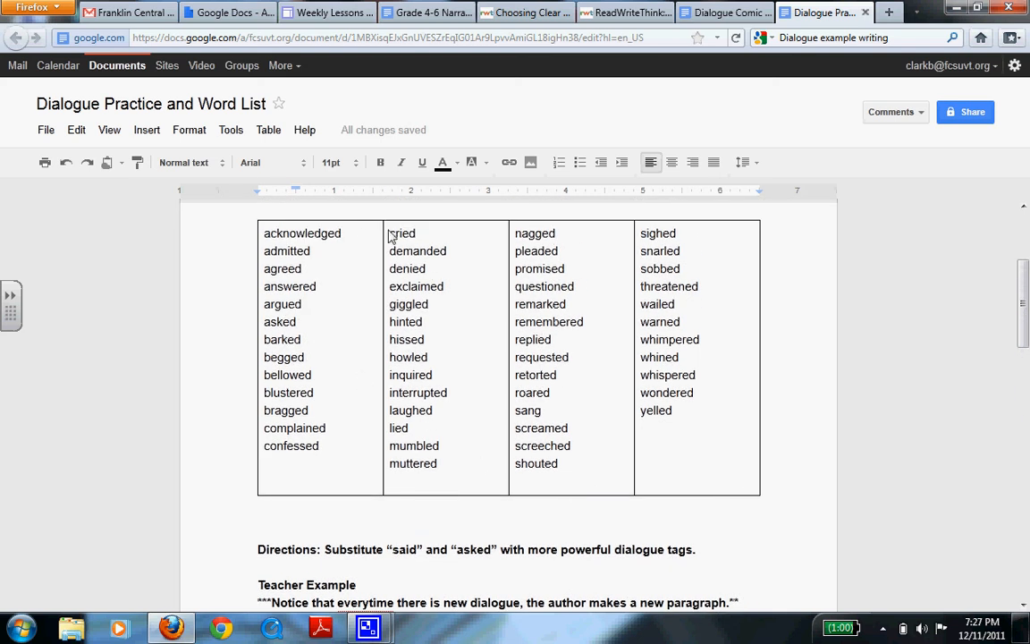
mouse_move(562, 308)
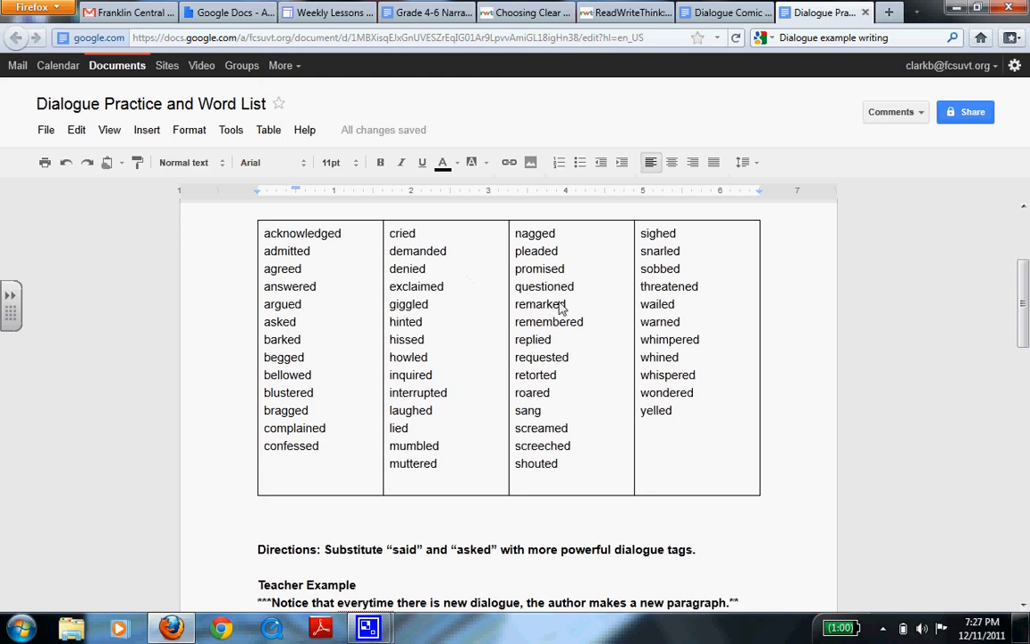
mouse_move(347, 379)
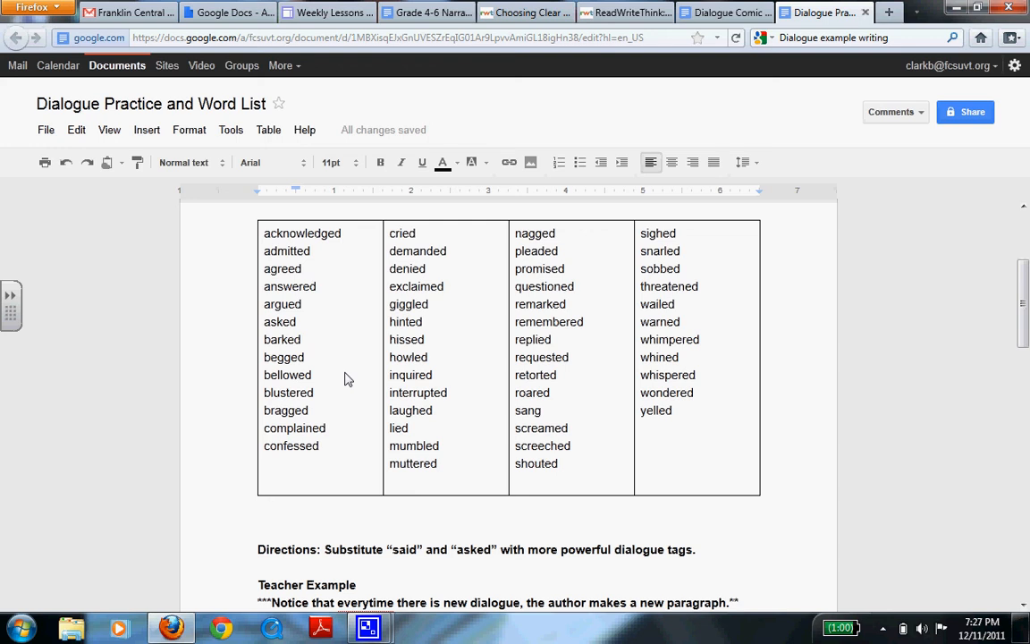
scroll("down", 3)
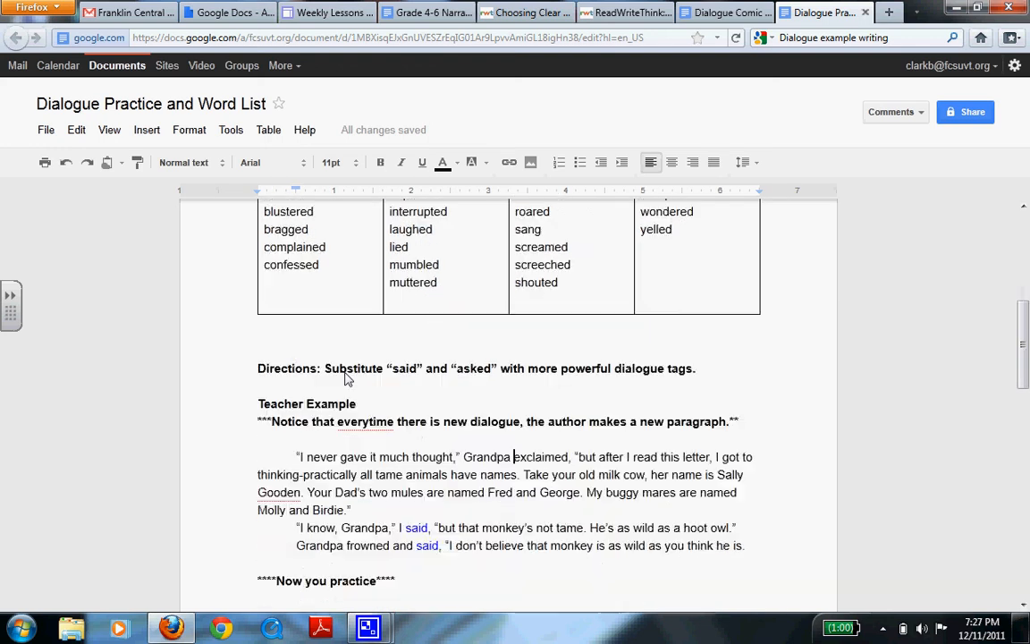
scroll("down", 3)
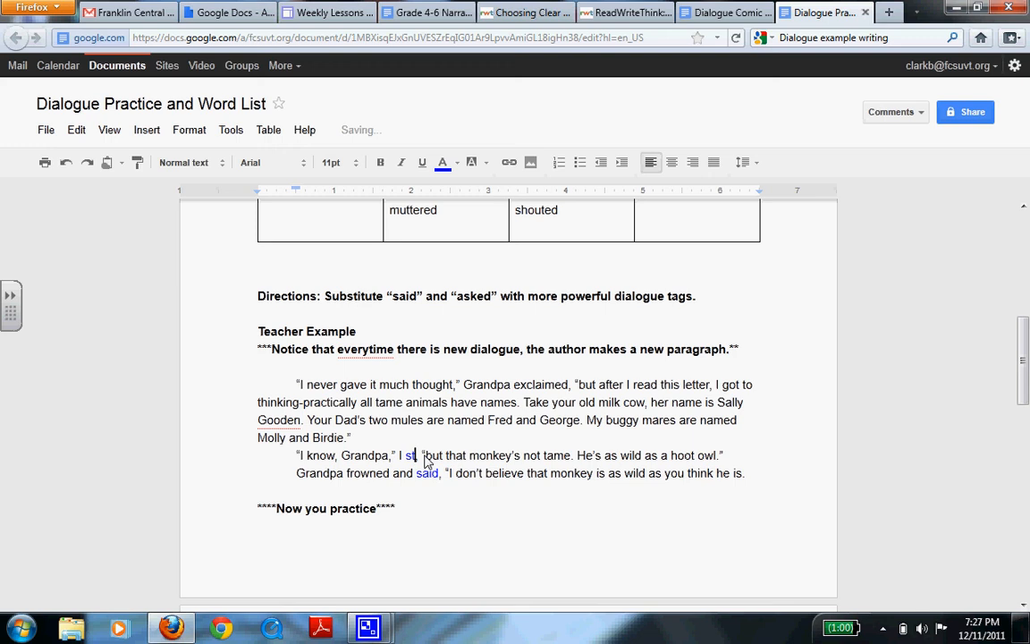
type("tated")
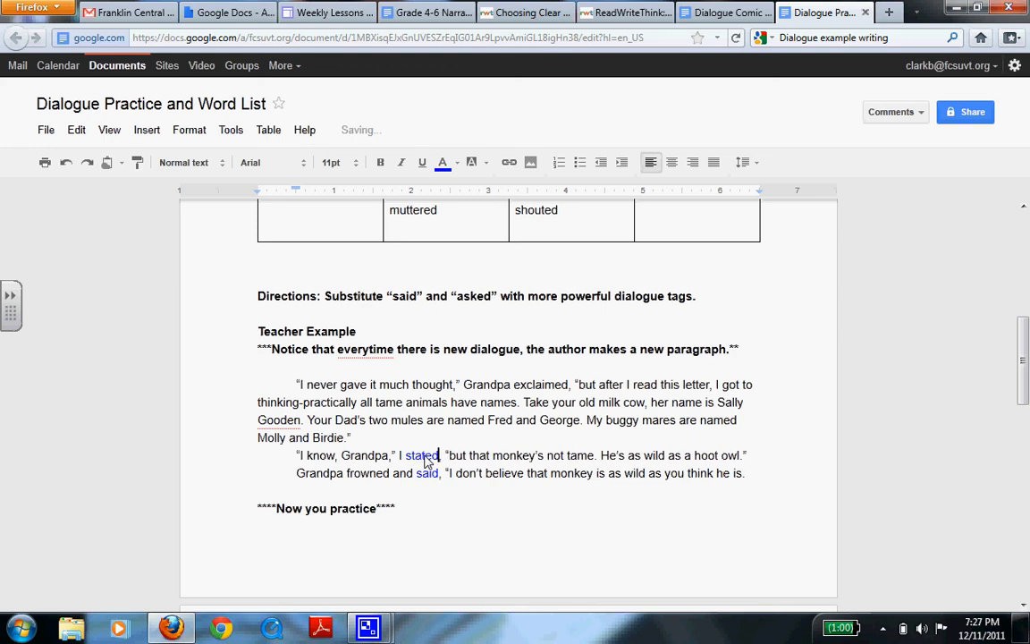
mouse_move(282, 483)
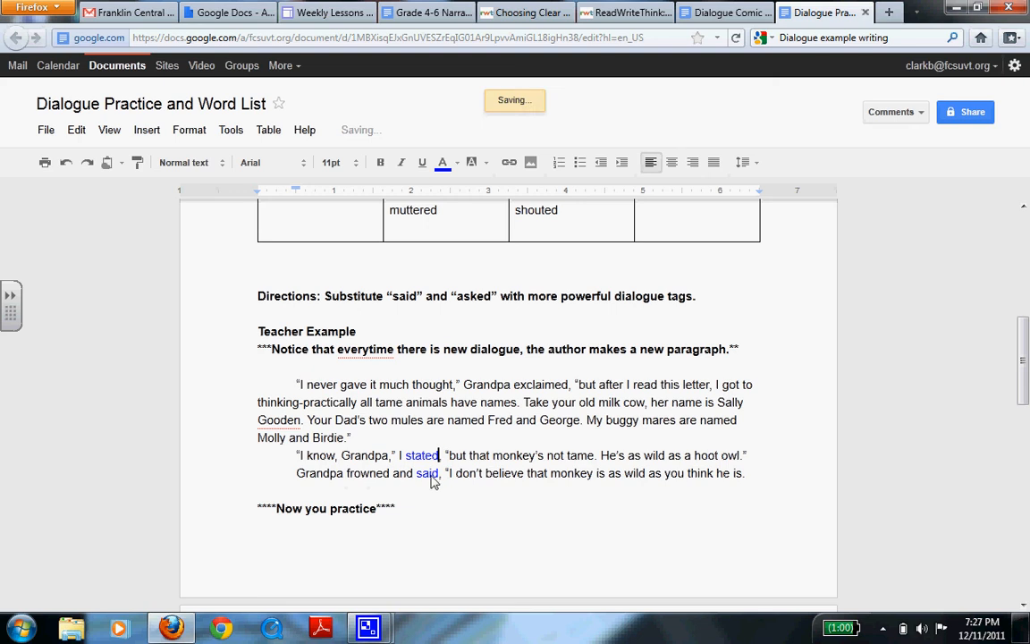
mouse_move(613, 486)
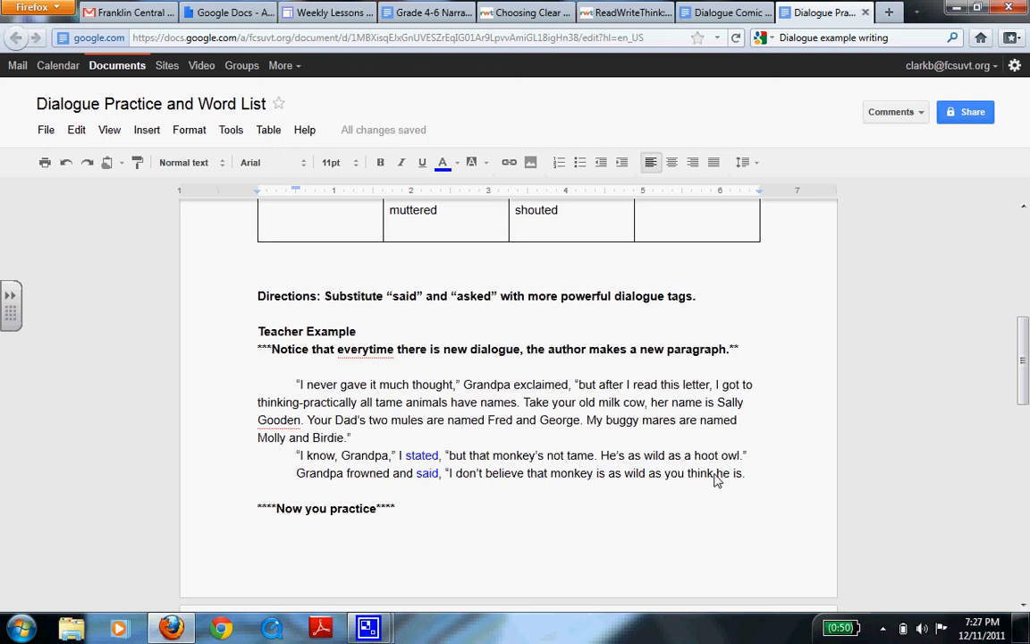
scroll("up", 3)
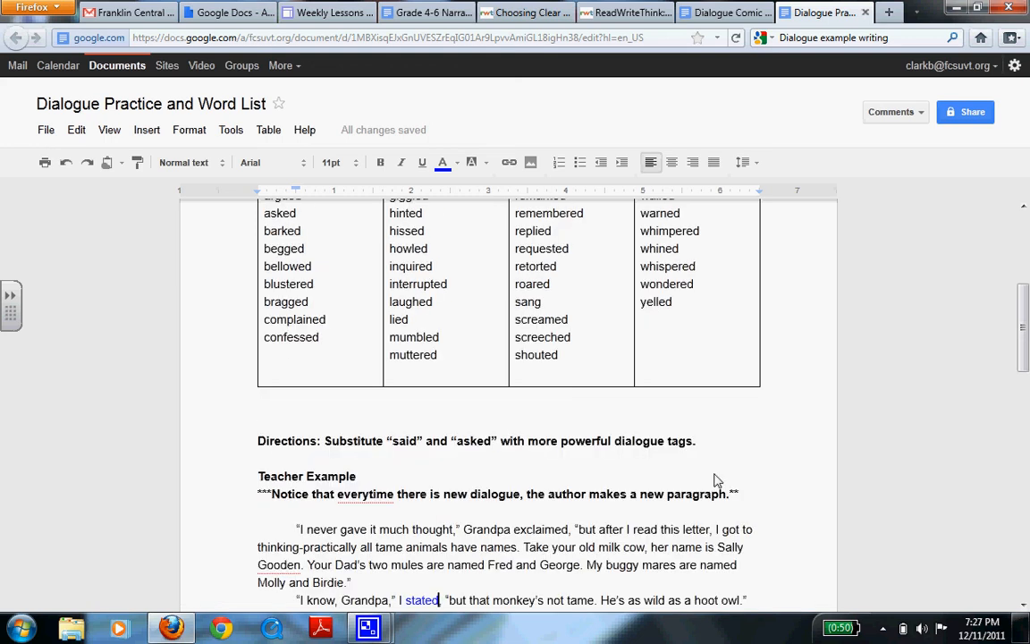
scroll("down", 3)
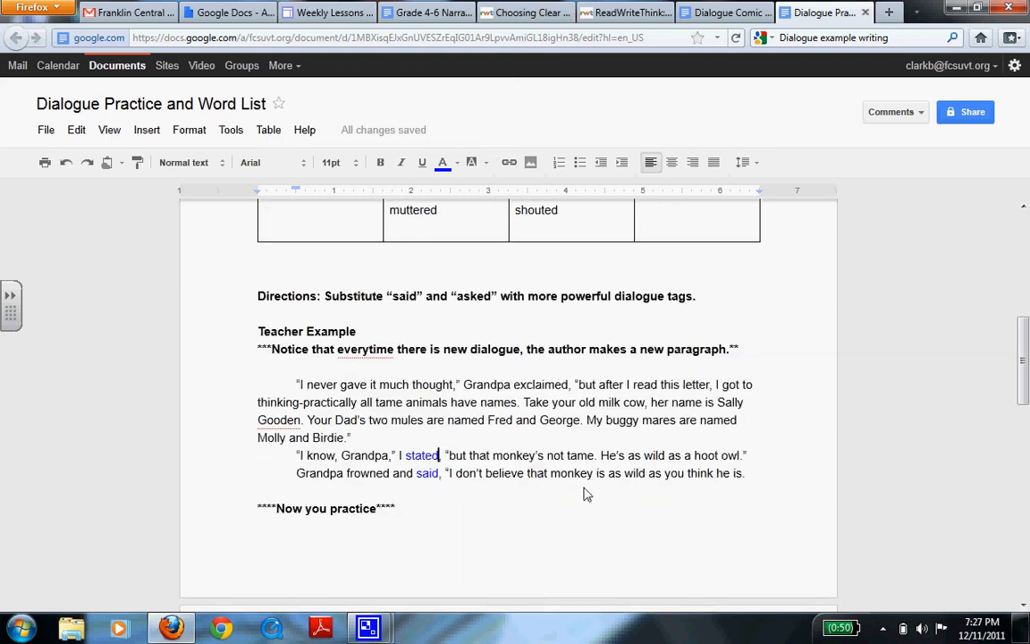
mouse_move(457, 403)
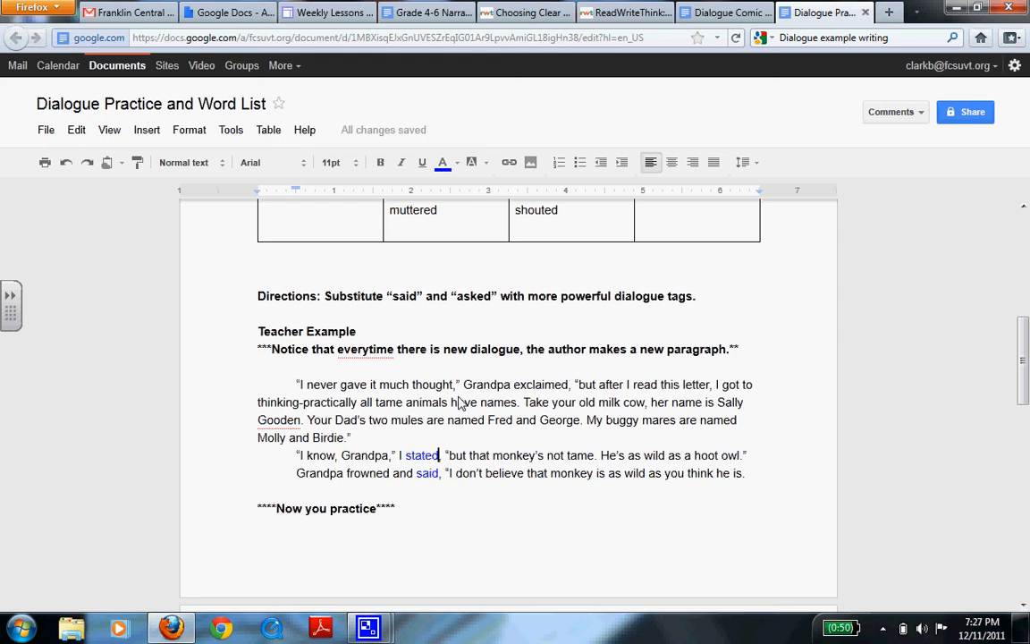
scroll("up", 3)
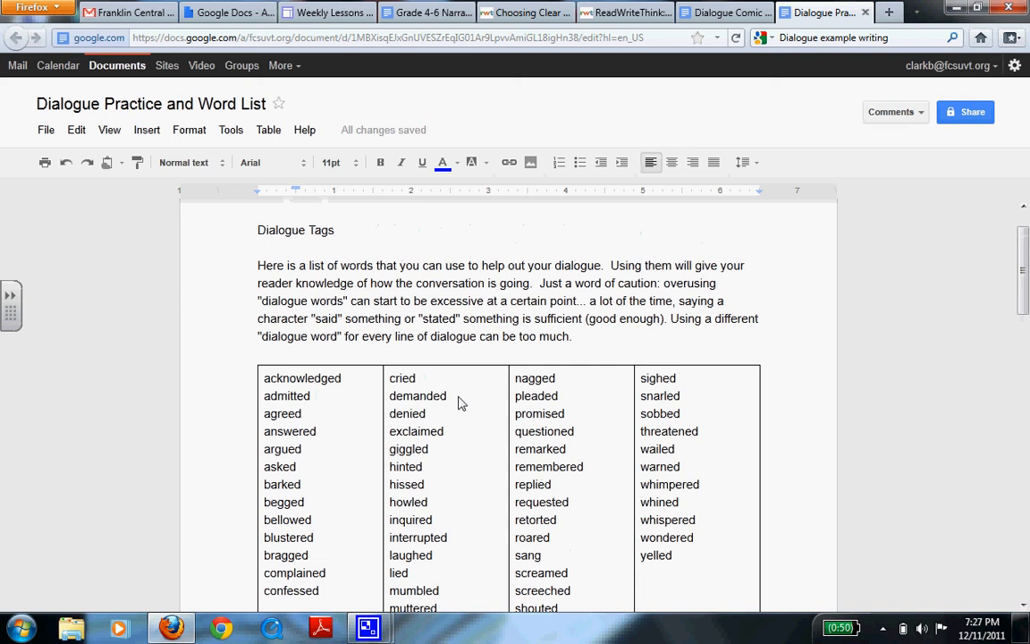
mouse_move(447, 326)
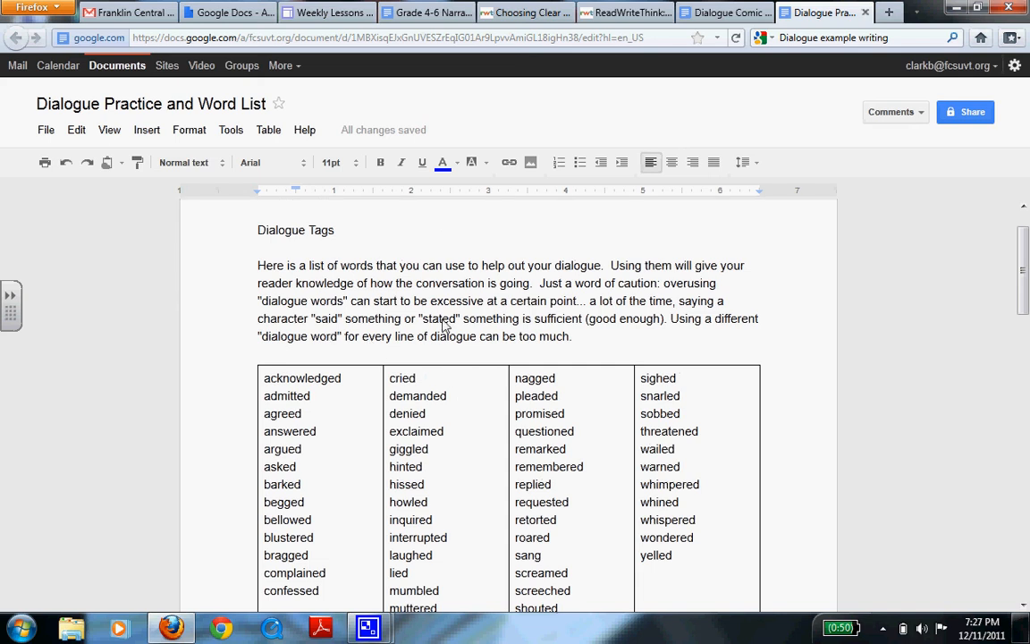
scroll("down", 3)
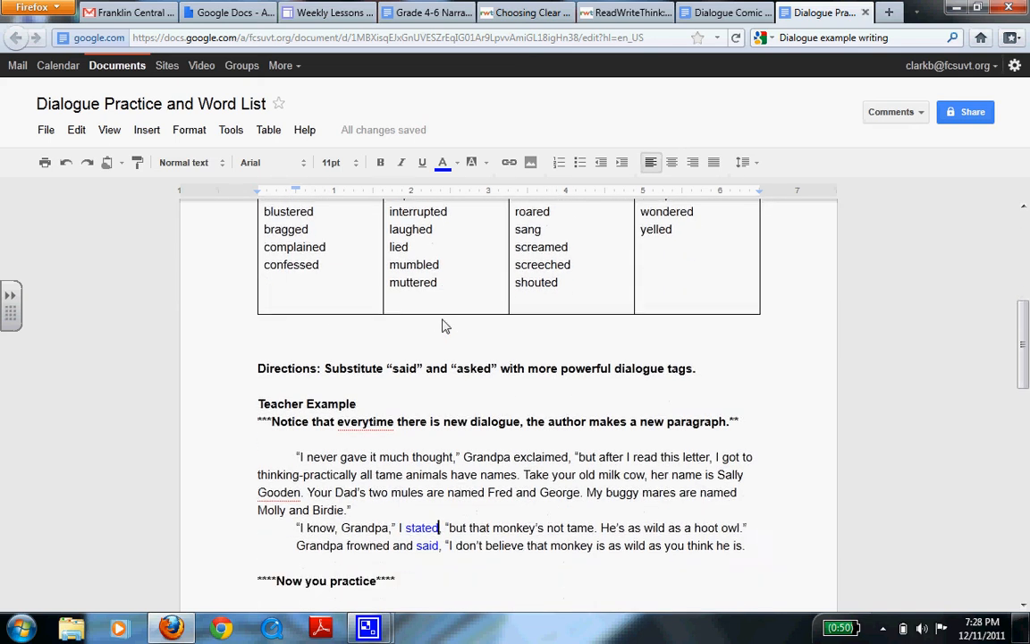
scroll("down", 3)
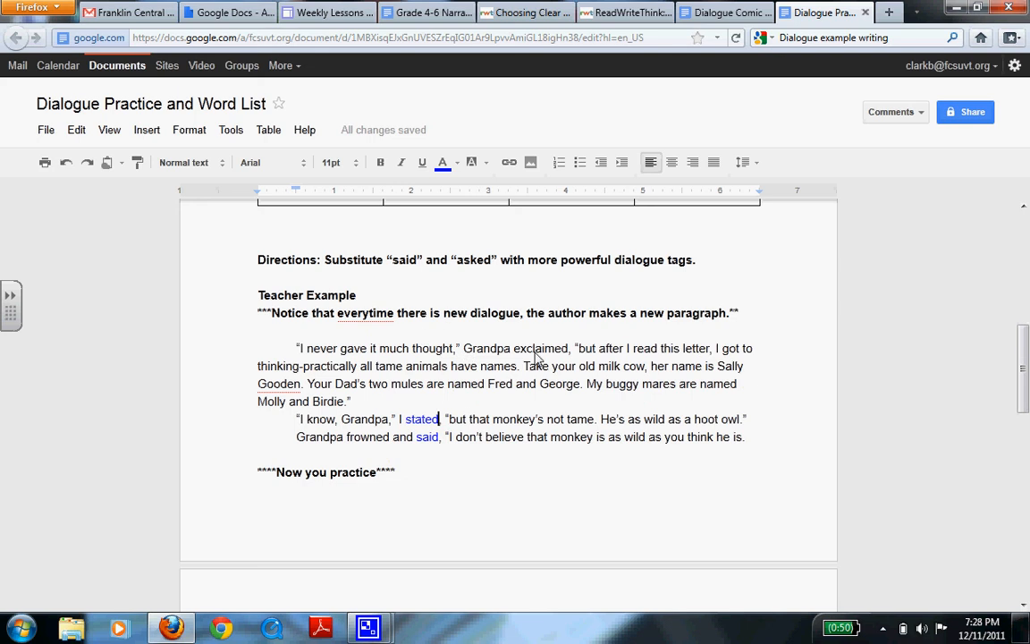
mouse_move(502, 443)
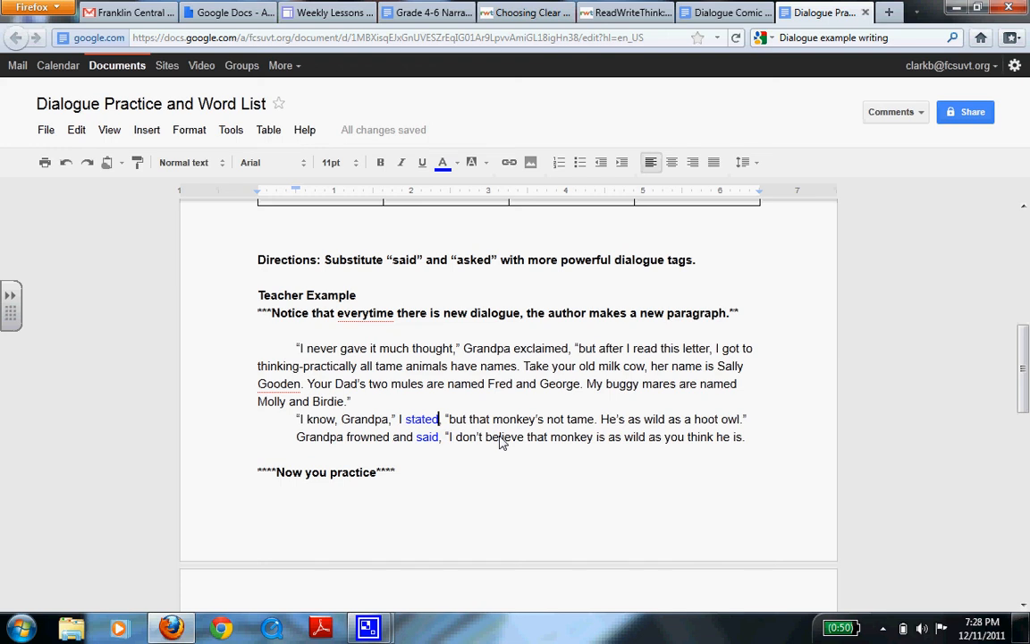
- Scroll down past "Now you practice" to the Grandpa-and-monkey practice story
scroll("down", 3)
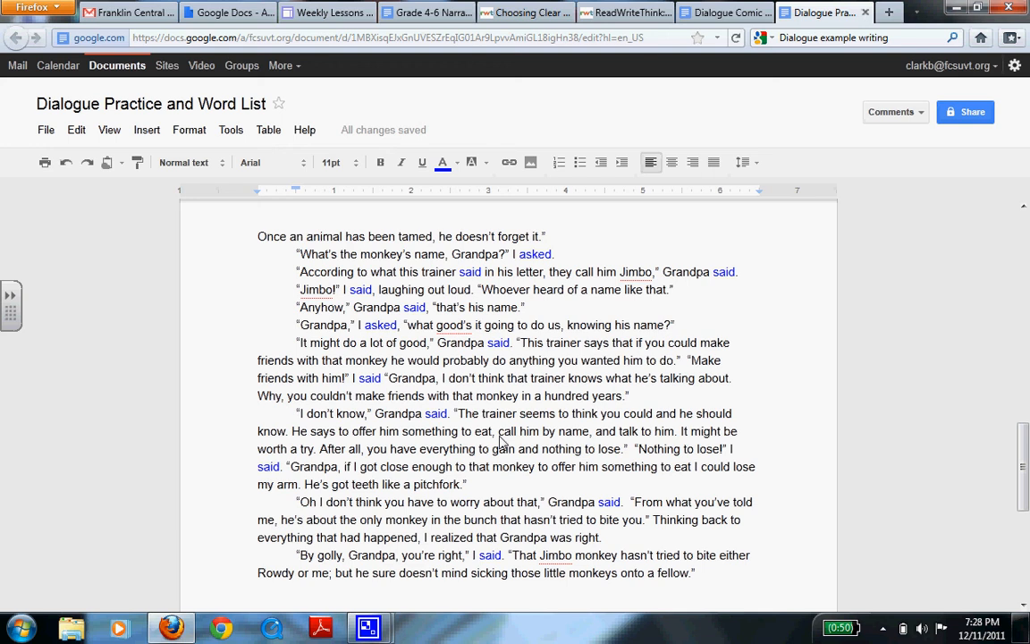
mouse_move(457, 268)
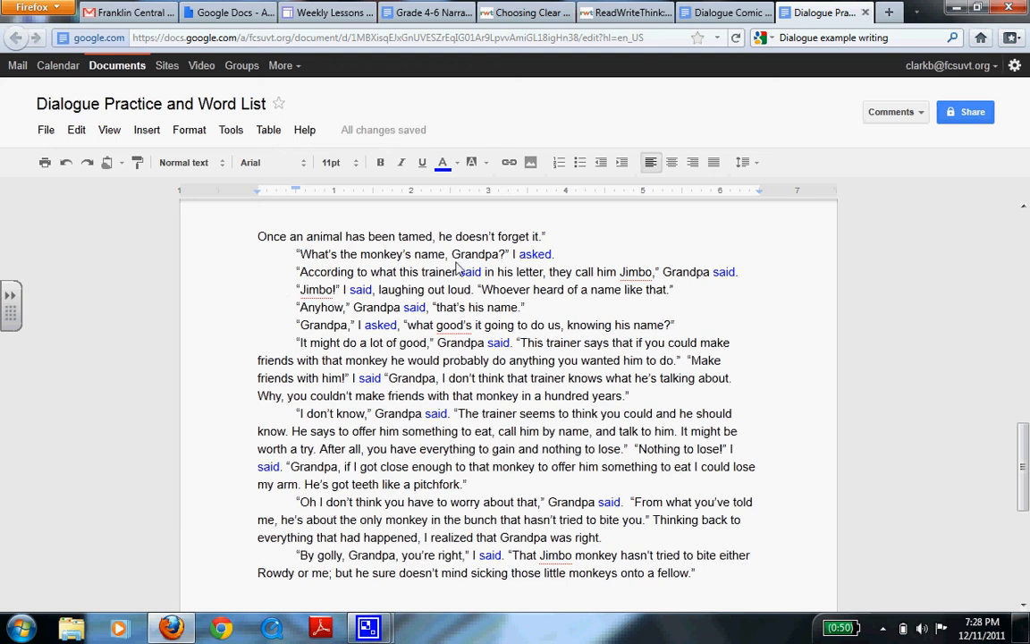